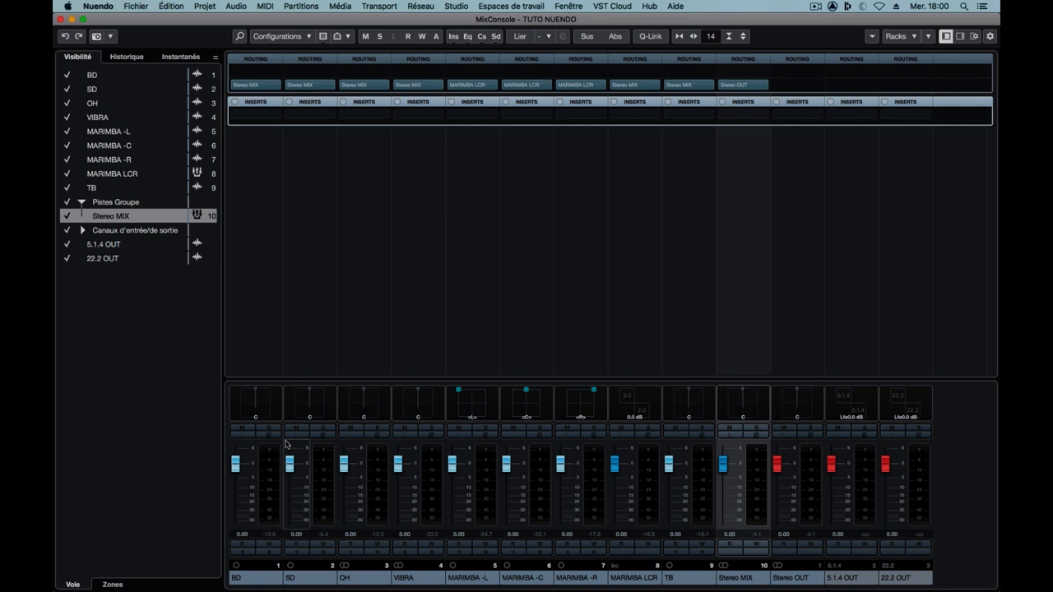
pyautogui.moveTo(484, 195)
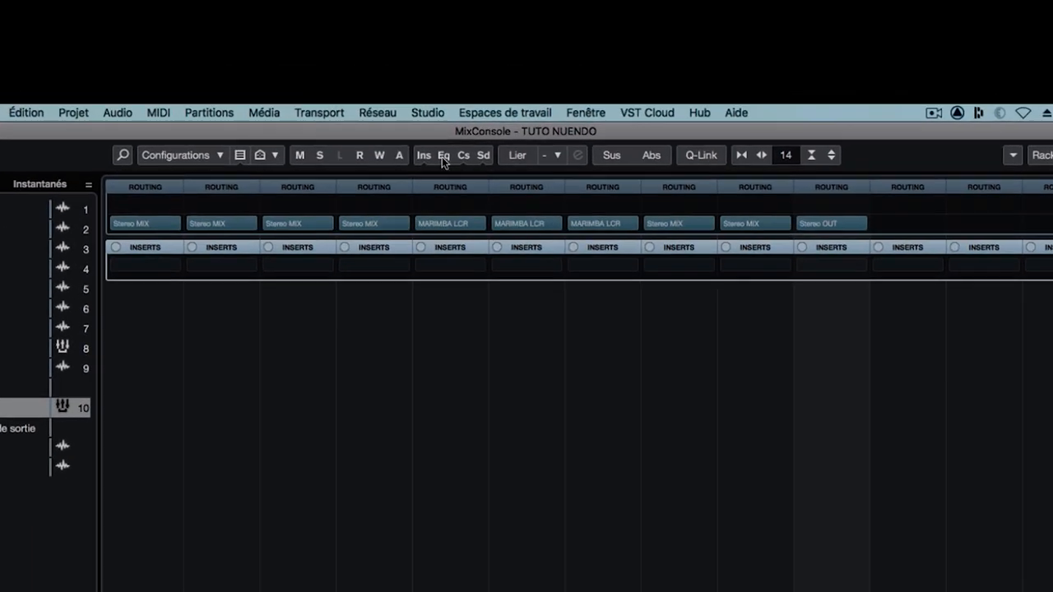
# Bring up Studio Setup to show the Fireface 800 settings with a 2048-sample buffer.
pyautogui.click(427, 112)
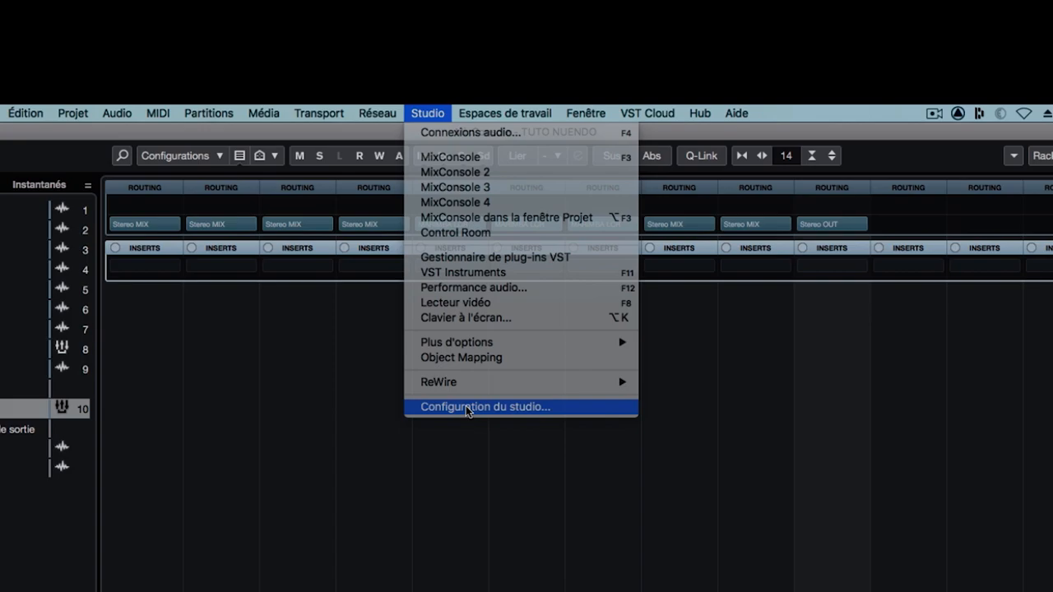
pyautogui.click(484, 406)
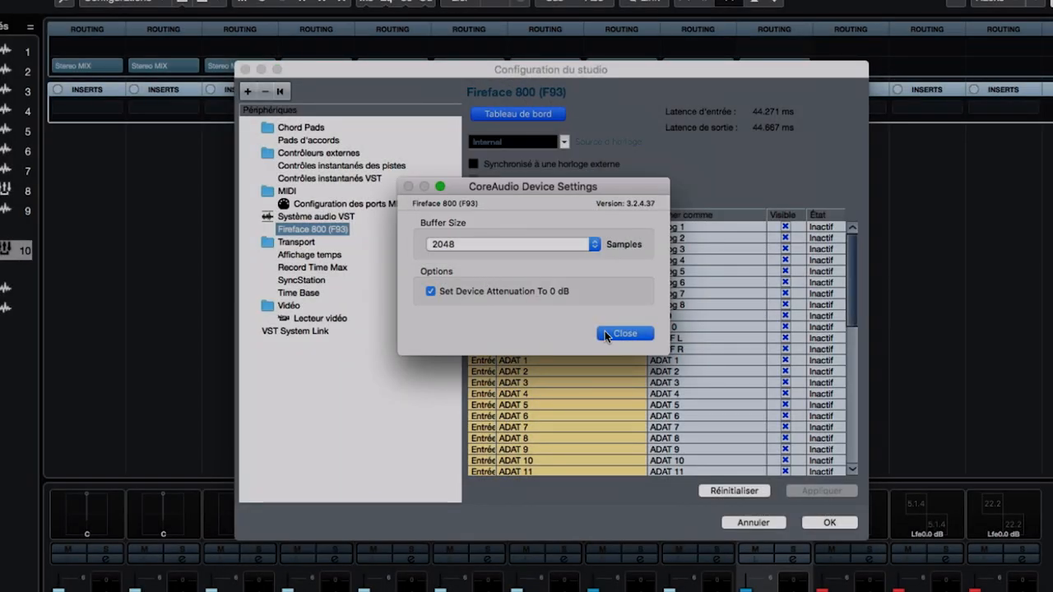
# Show SPAT hardware preferences with device None, 48000 Hz and block size 2048.
pyautogui.click(625, 332)
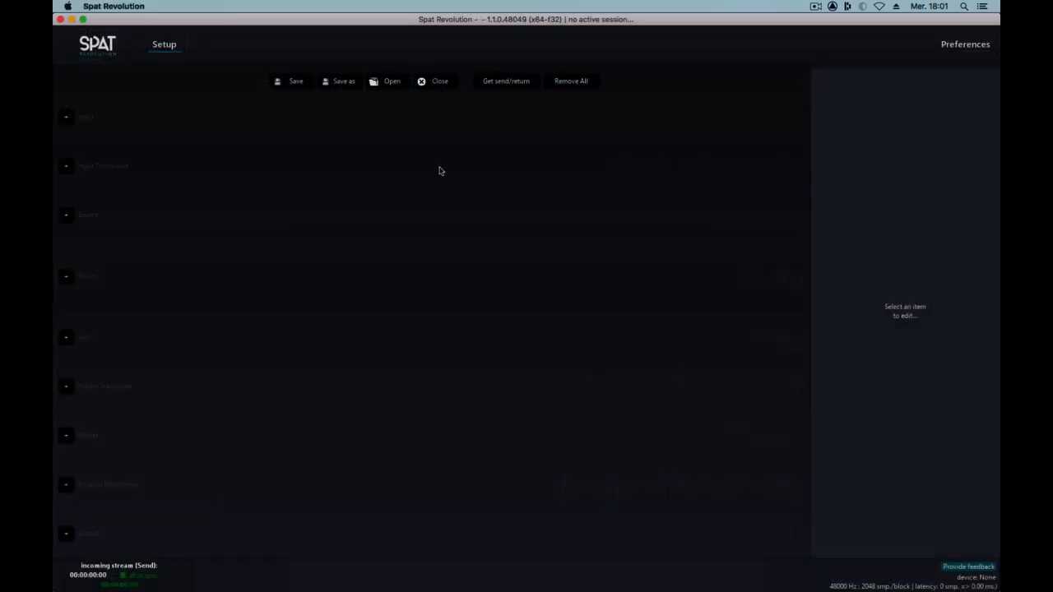
pyautogui.click(964, 43)
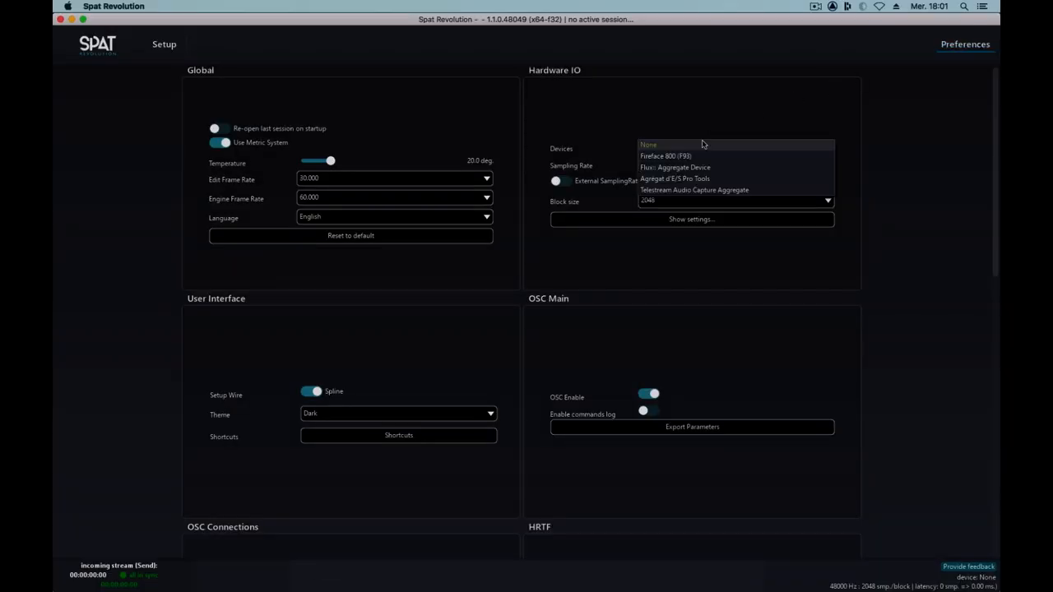
pyautogui.click(648, 145)
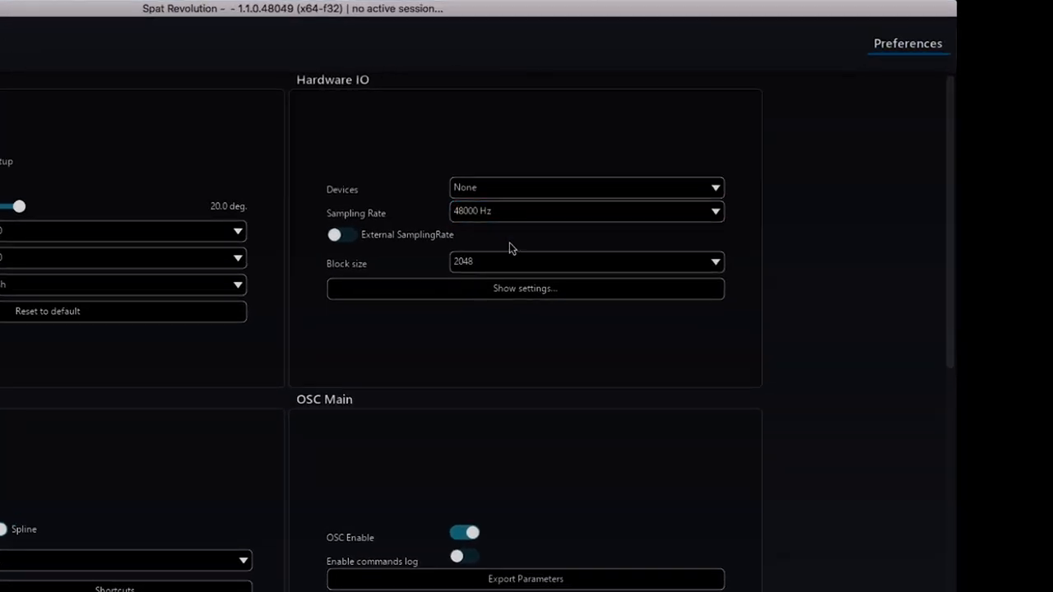
pyautogui.moveTo(459, 151)
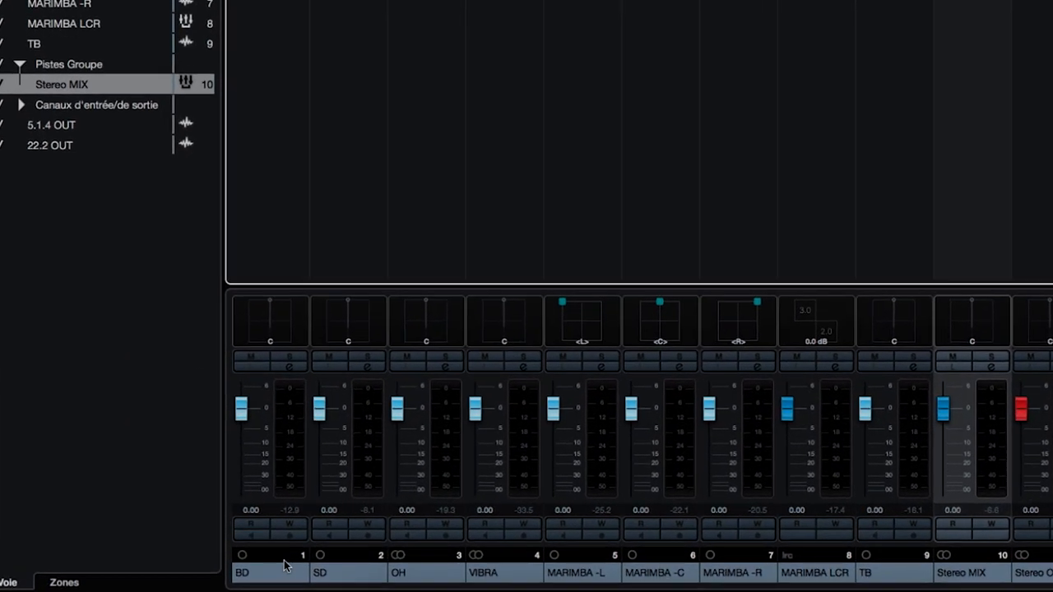
pyautogui.moveTo(253, 563)
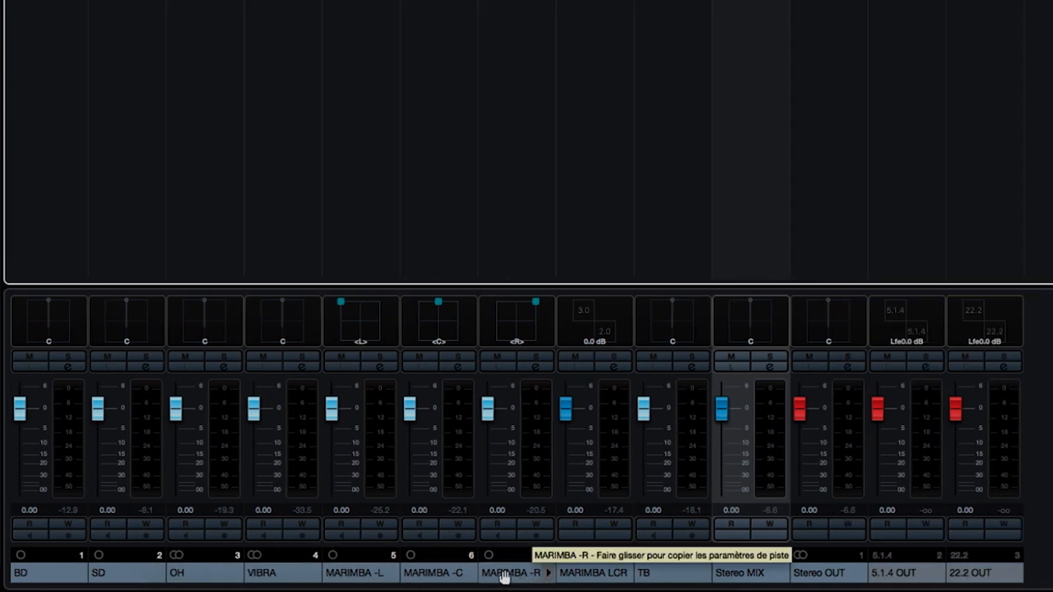
pyautogui.moveTo(590, 573)
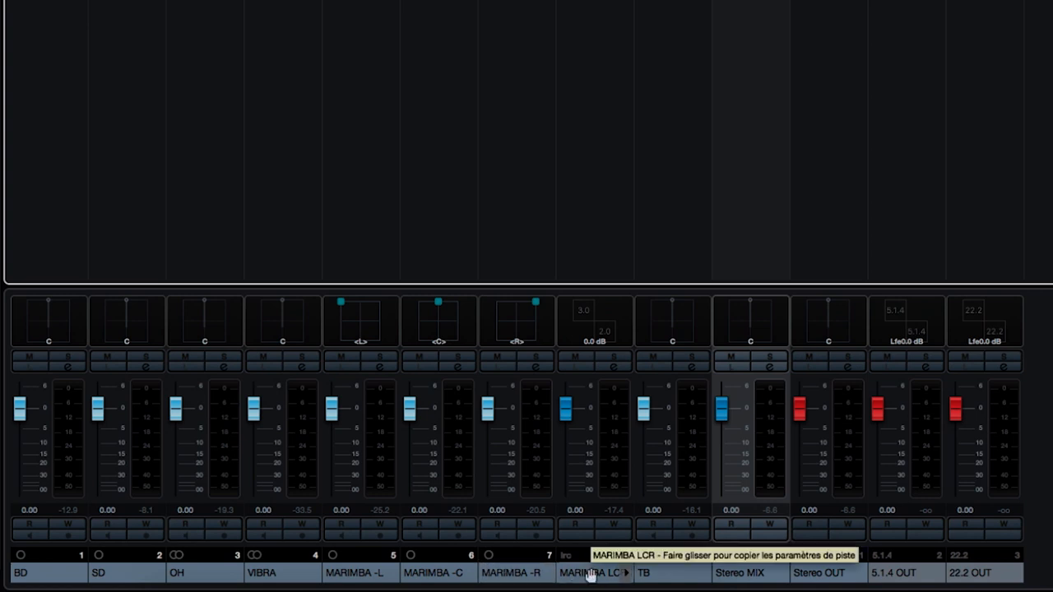
pyautogui.moveTo(448, 569)
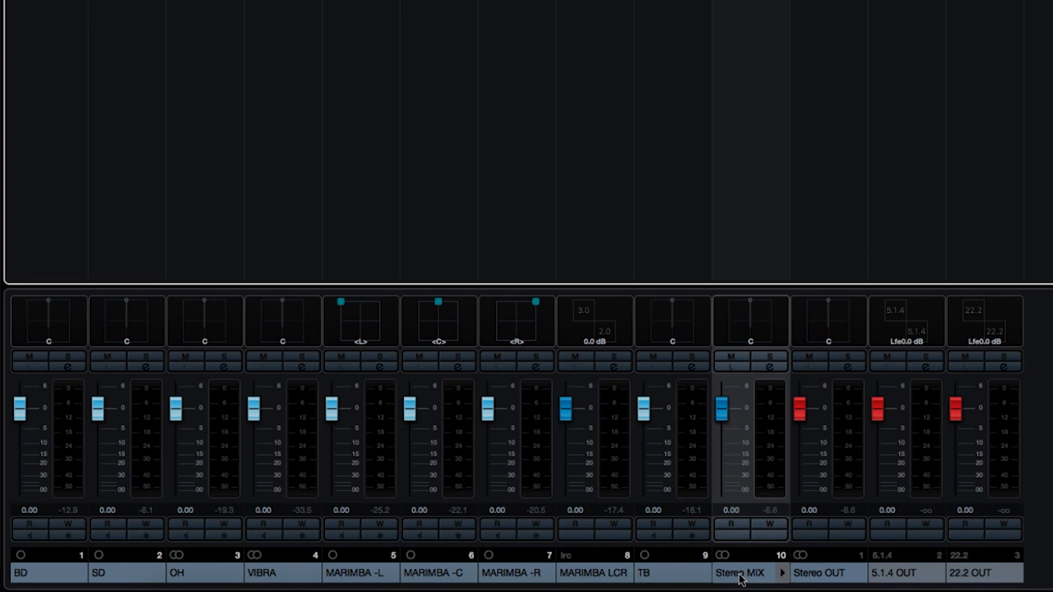
pyautogui.click(740, 573)
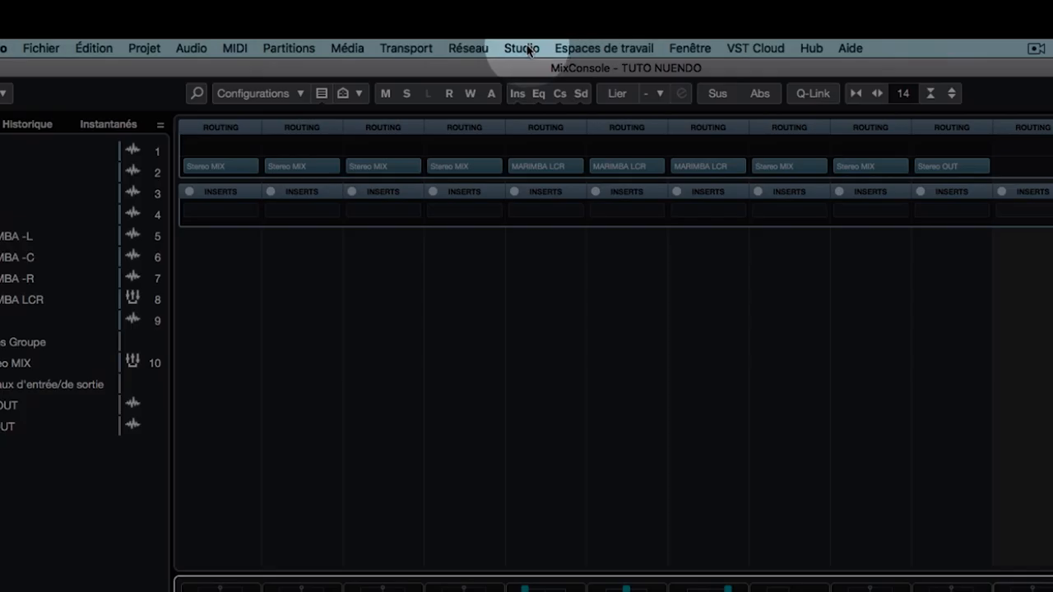
pyautogui.click(519, 48)
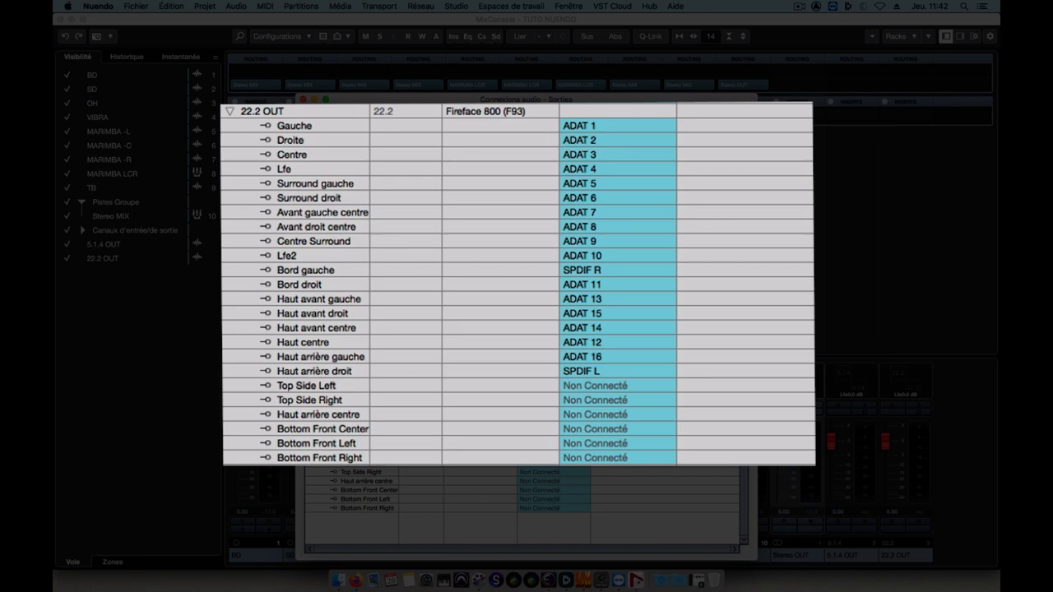
pyautogui.click(411, 121)
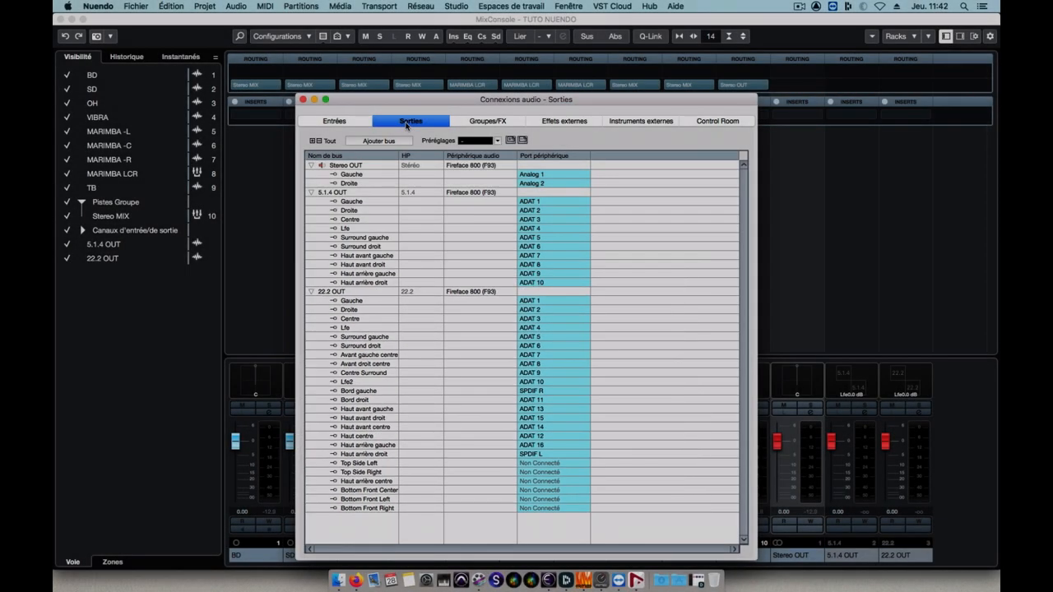
pyautogui.click(542, 175)
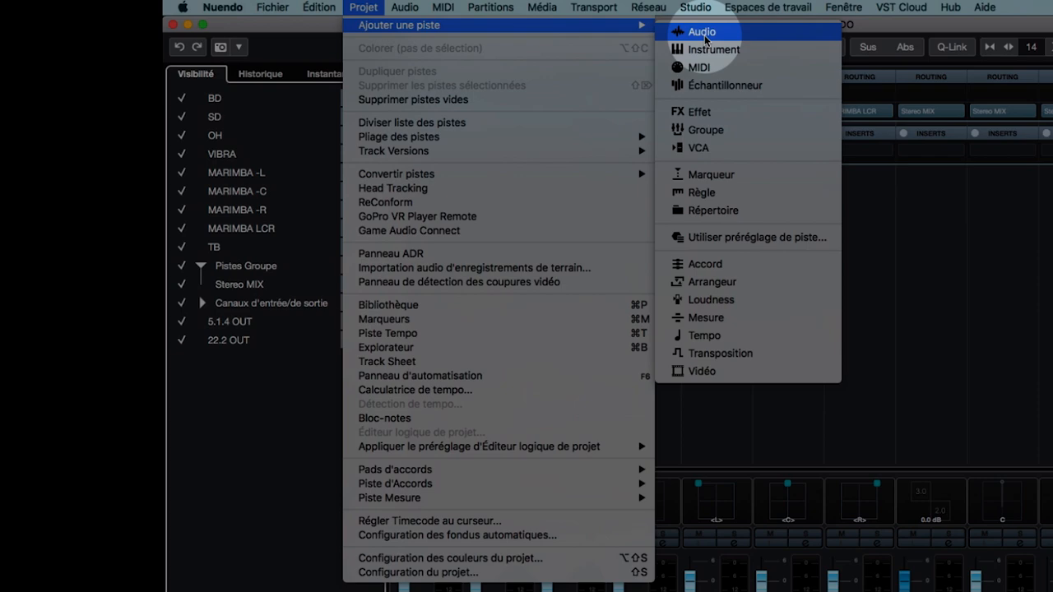
pyautogui.moveTo(704, 128)
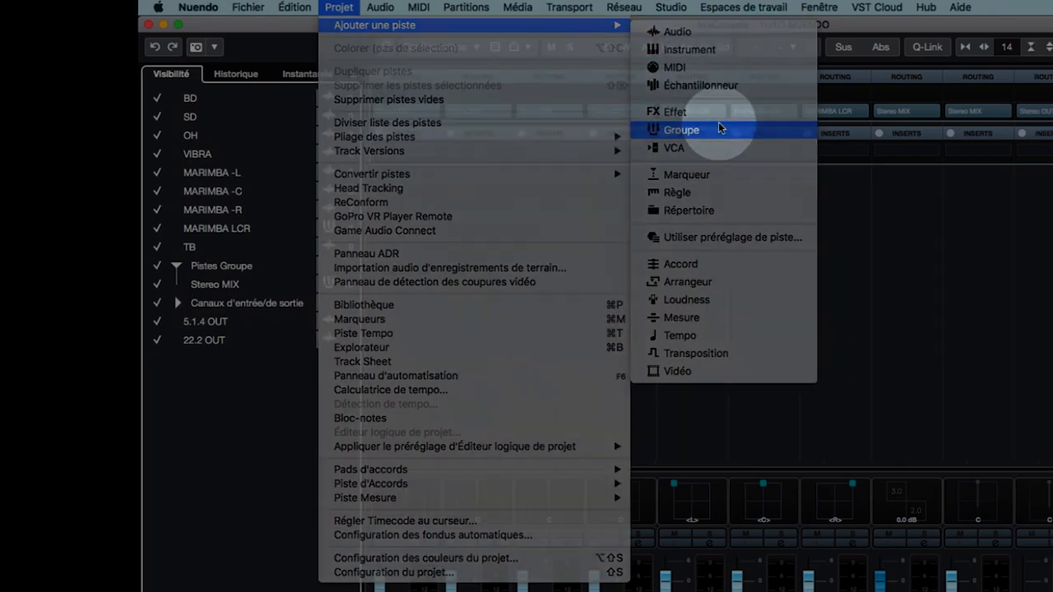
# Add a stereo group track named Binaural MIX routed to Stereo OUT.
pyautogui.click(681, 130)
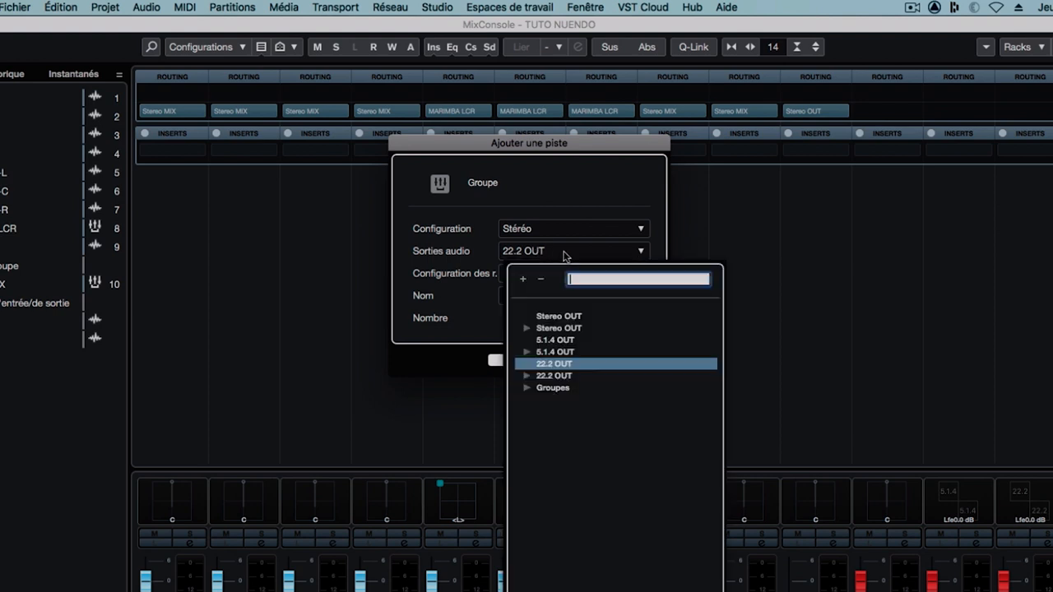
pyautogui.click(560, 316)
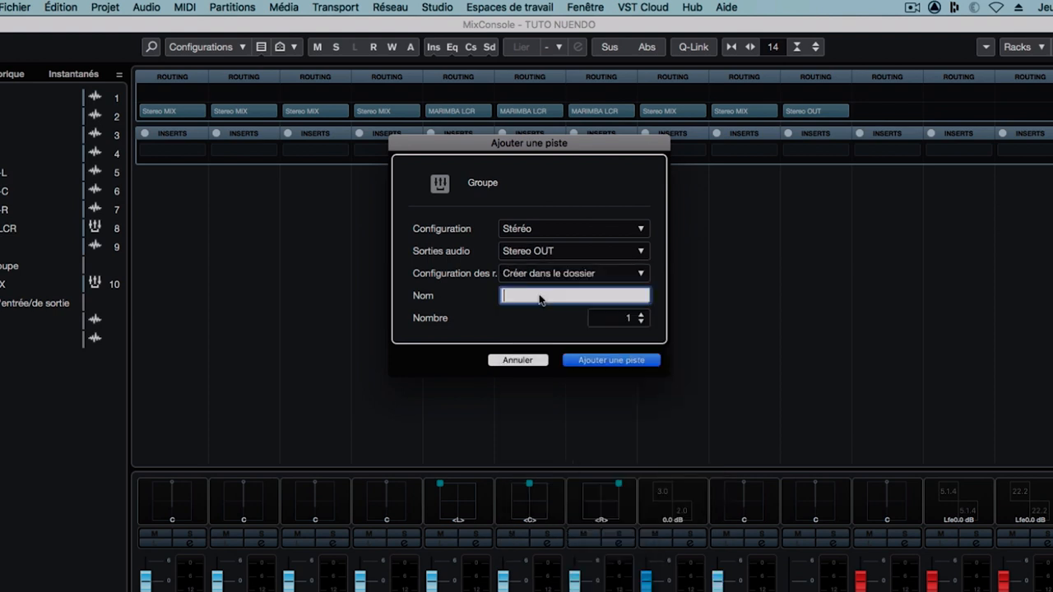
pyautogui.write('Bi')
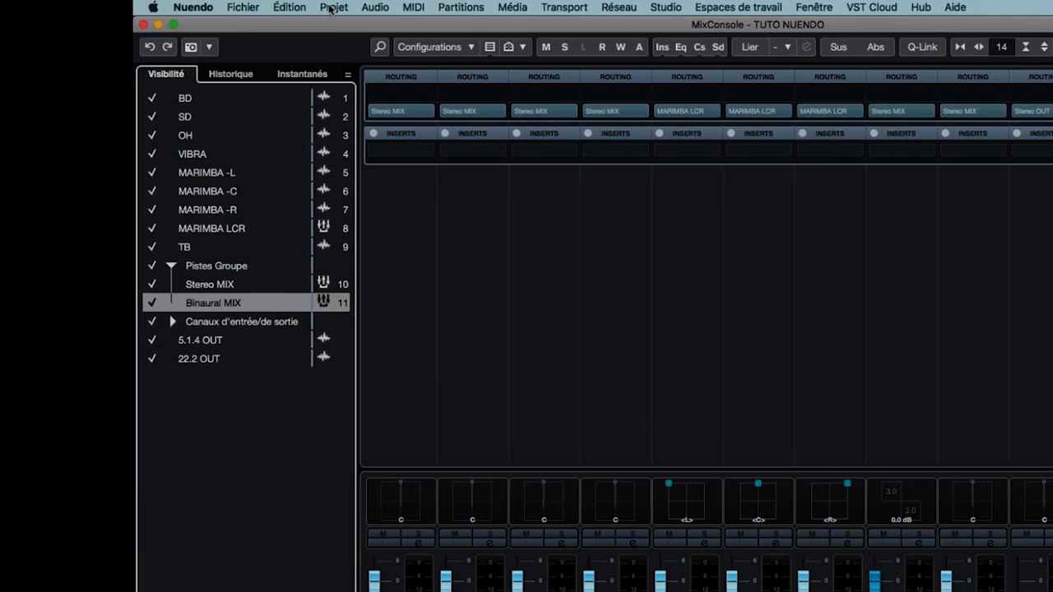
# Add a 5.1.4 group track named 5.1.4 MIX routed to 5.1.4 OUT.
pyautogui.click(332, 6)
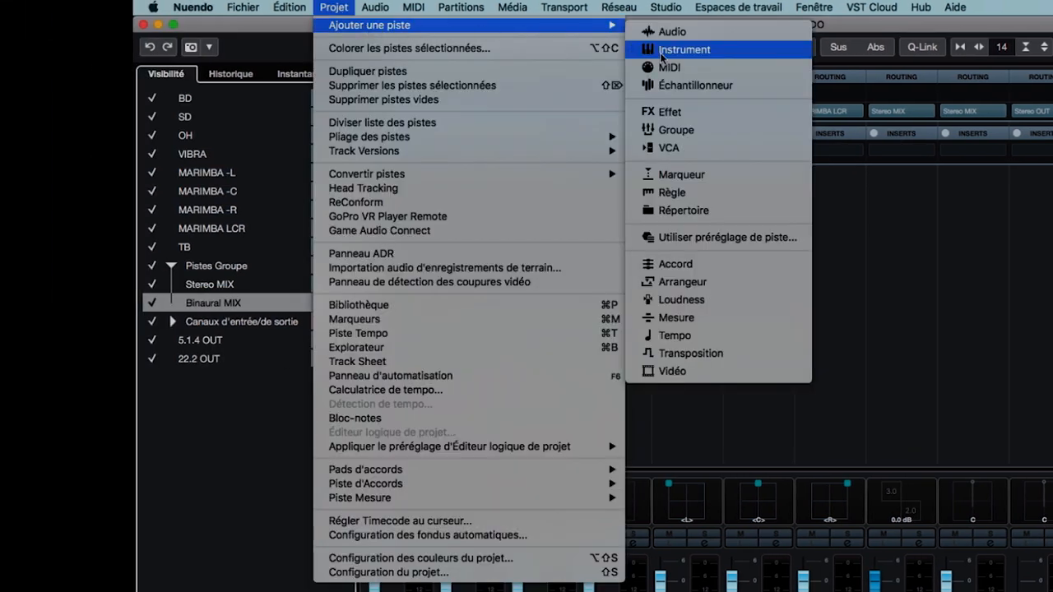
pyautogui.click(675, 129)
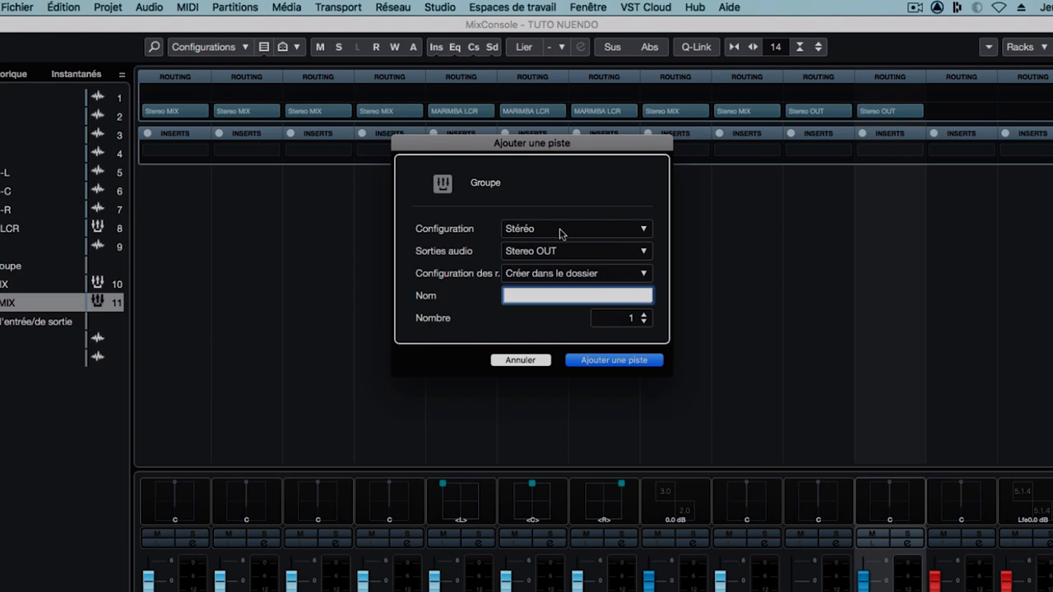
pyautogui.click(576, 229)
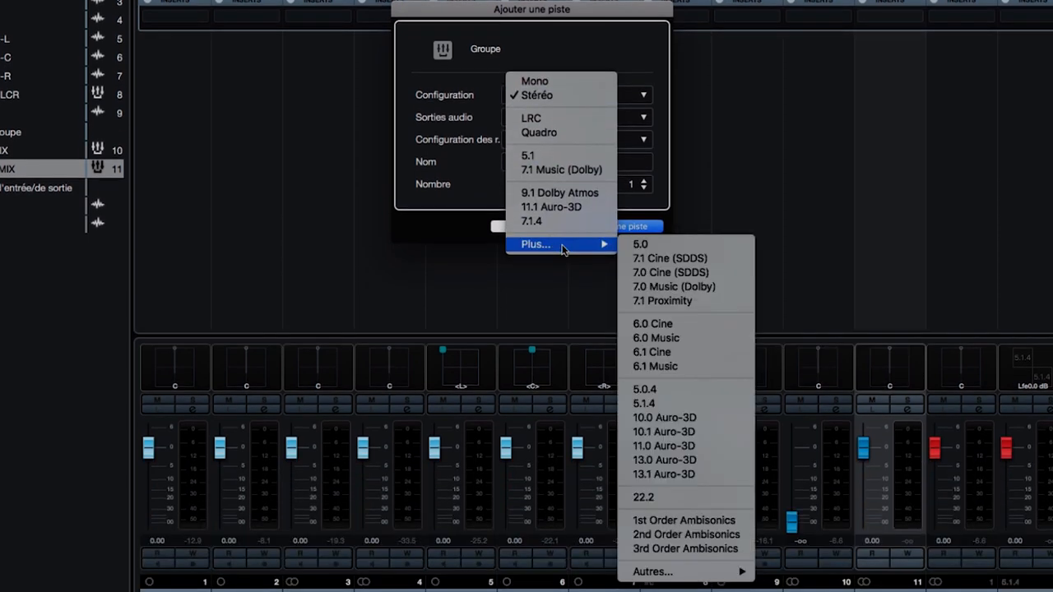
pyautogui.click(645, 403)
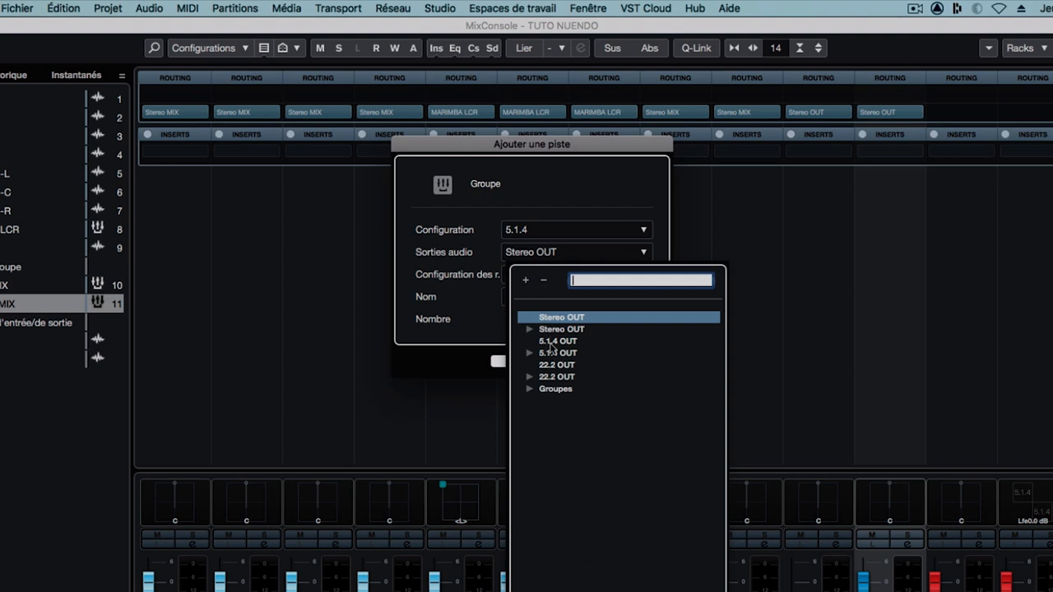
pyautogui.click(556, 341)
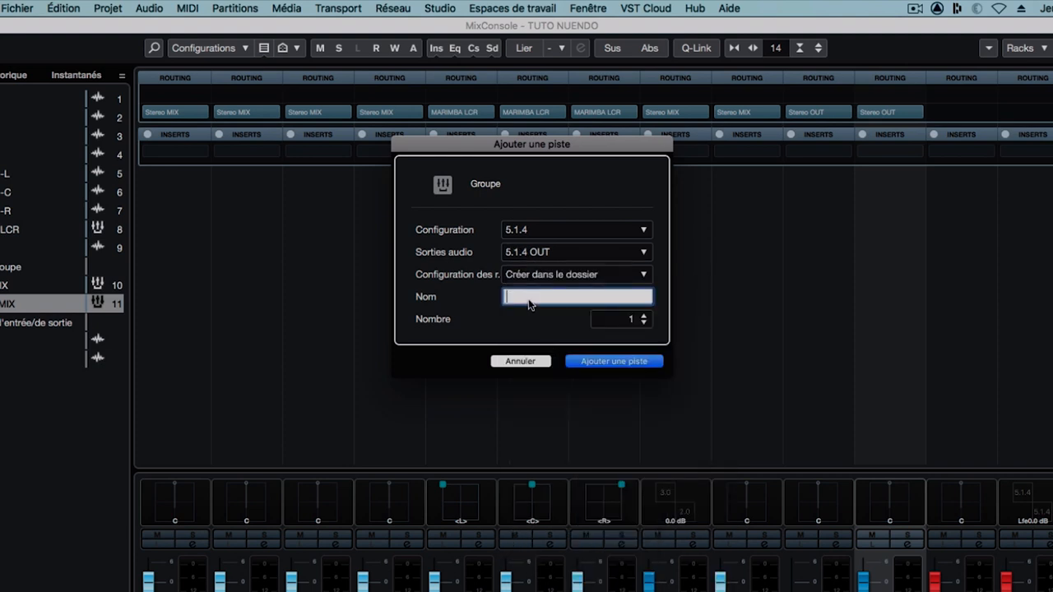
pyautogui.write('5')
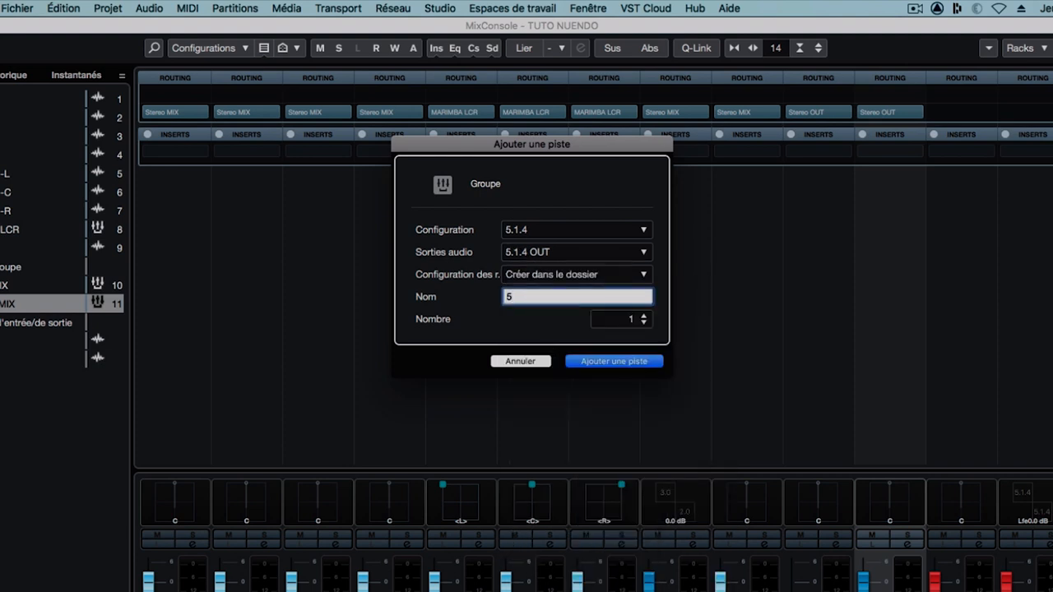
pyautogui.write('.1.4')
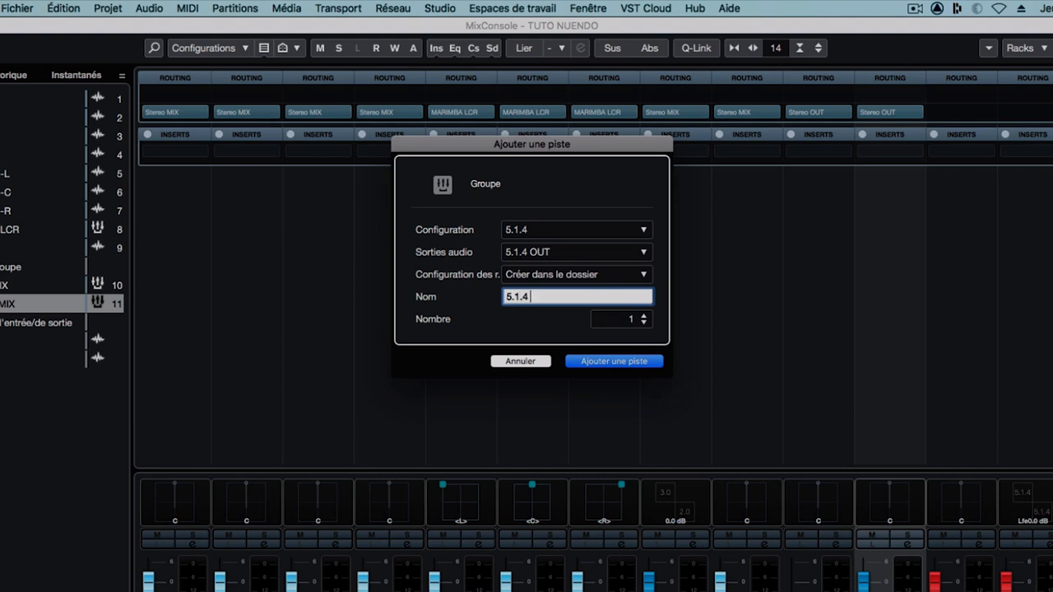
pyautogui.click(614, 362)
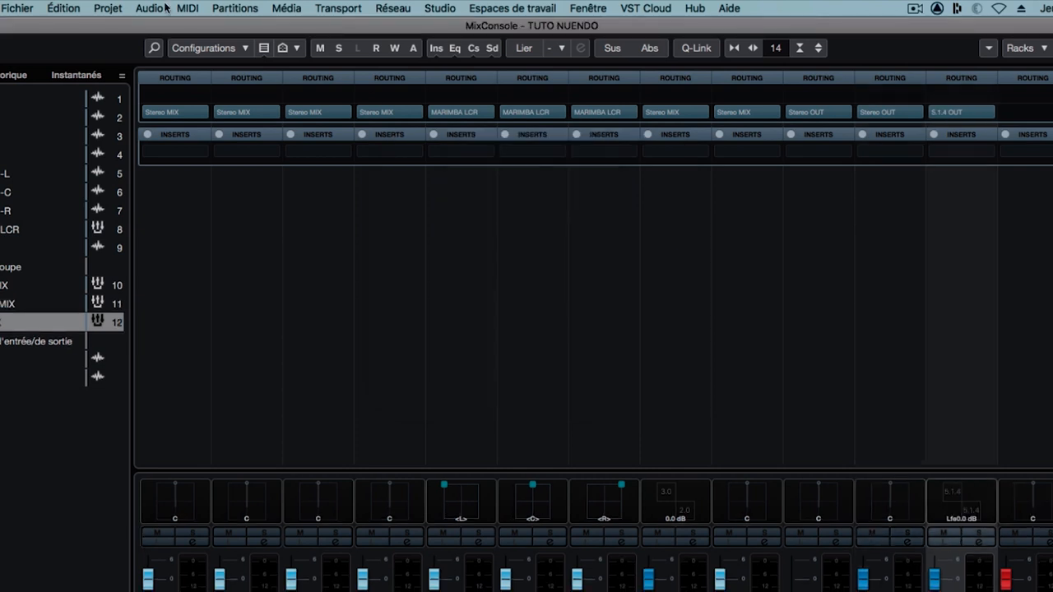
# Add a 22.2 group track named 22.2 MIX routed to 22.2 OUT.
pyautogui.click(109, 8)
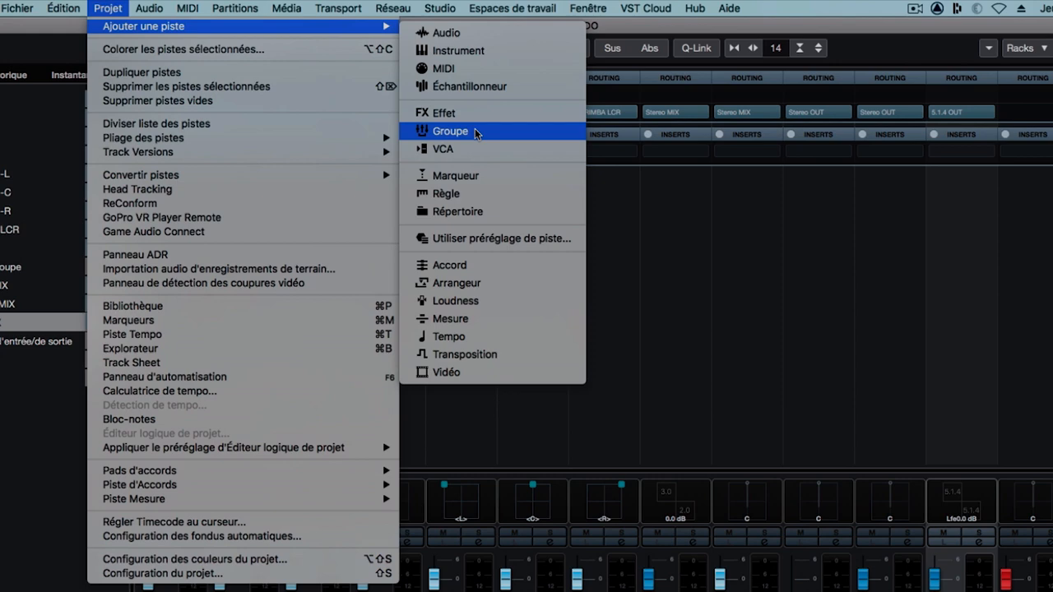
pyautogui.click(449, 131)
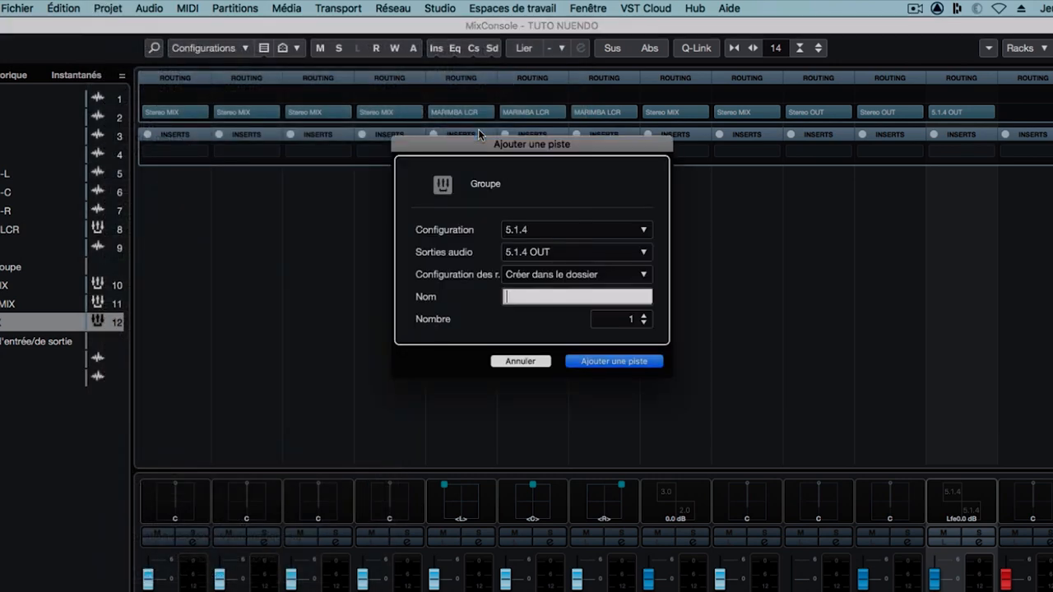
pyautogui.click(576, 231)
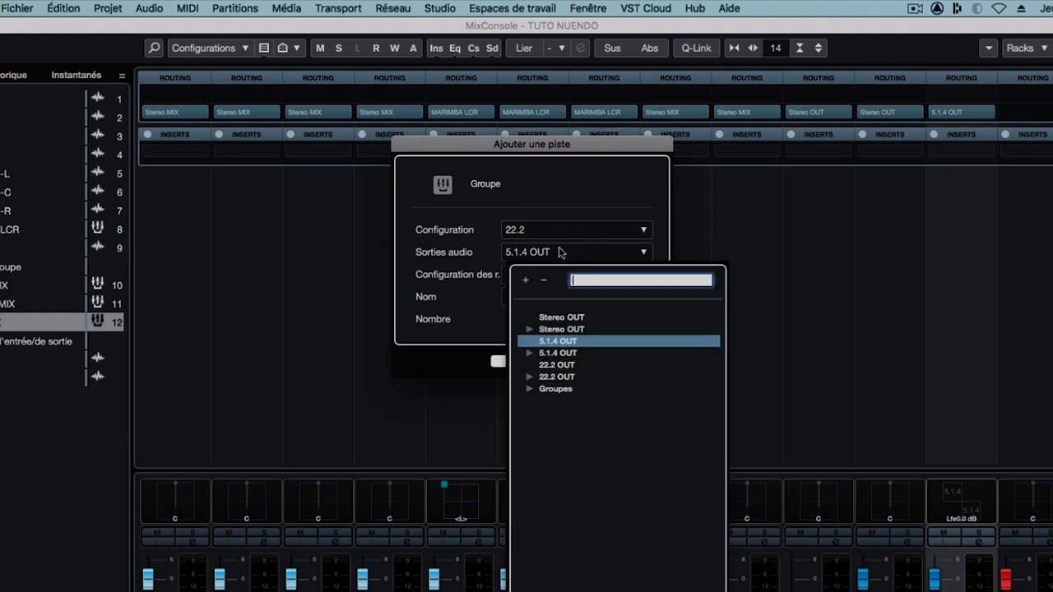
pyautogui.click(556, 365)
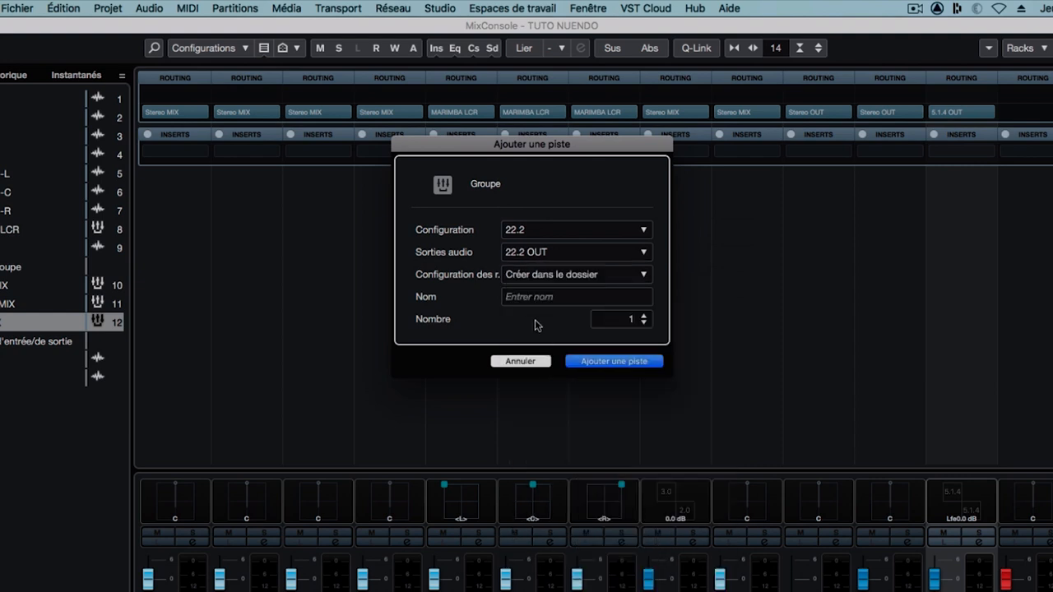
pyautogui.write('22')
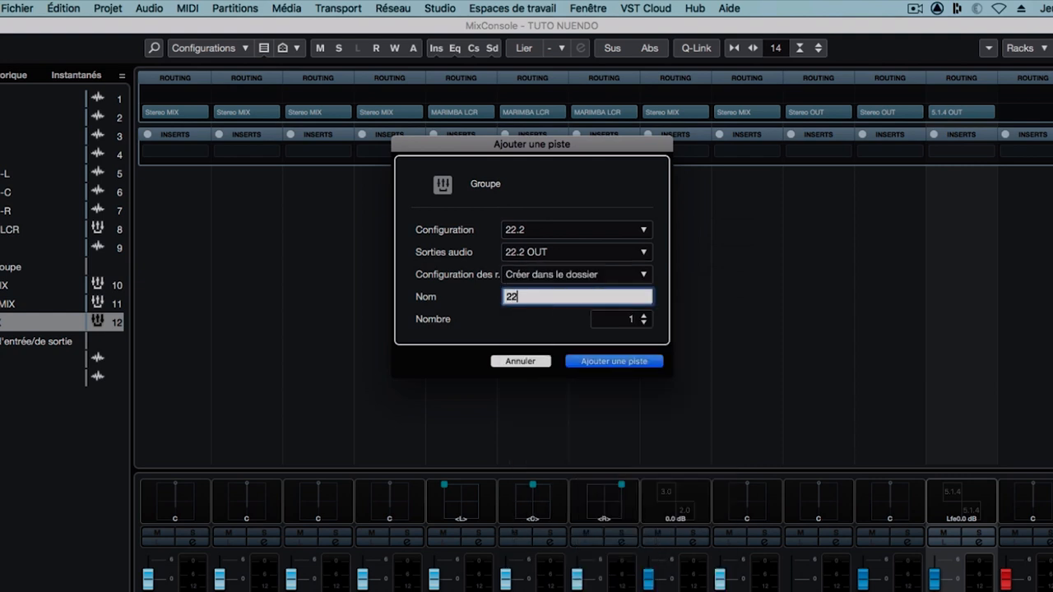
pyautogui.write('.2 MI')
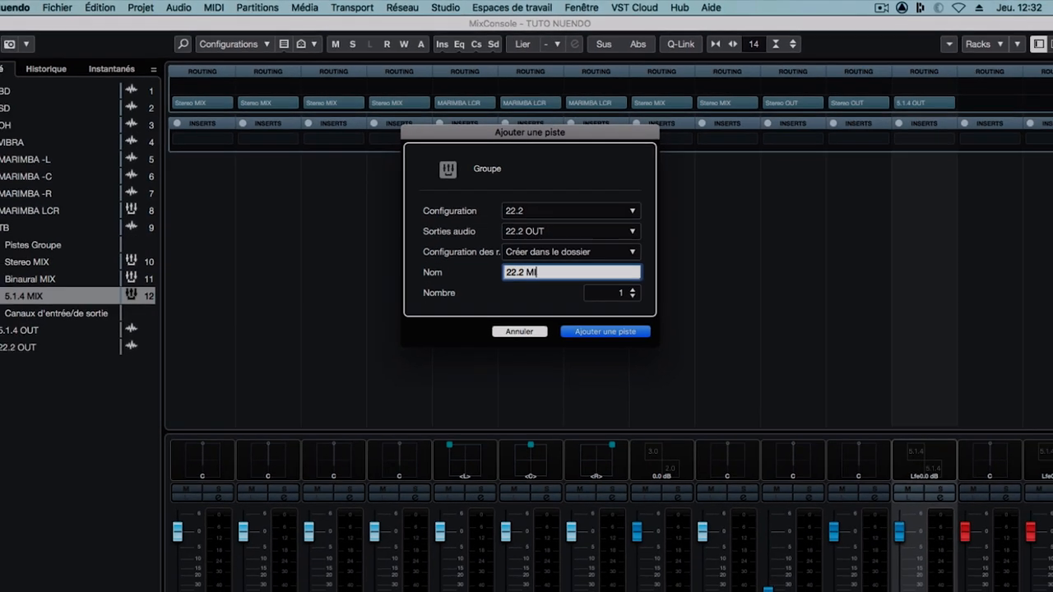
pyautogui.click(605, 331)
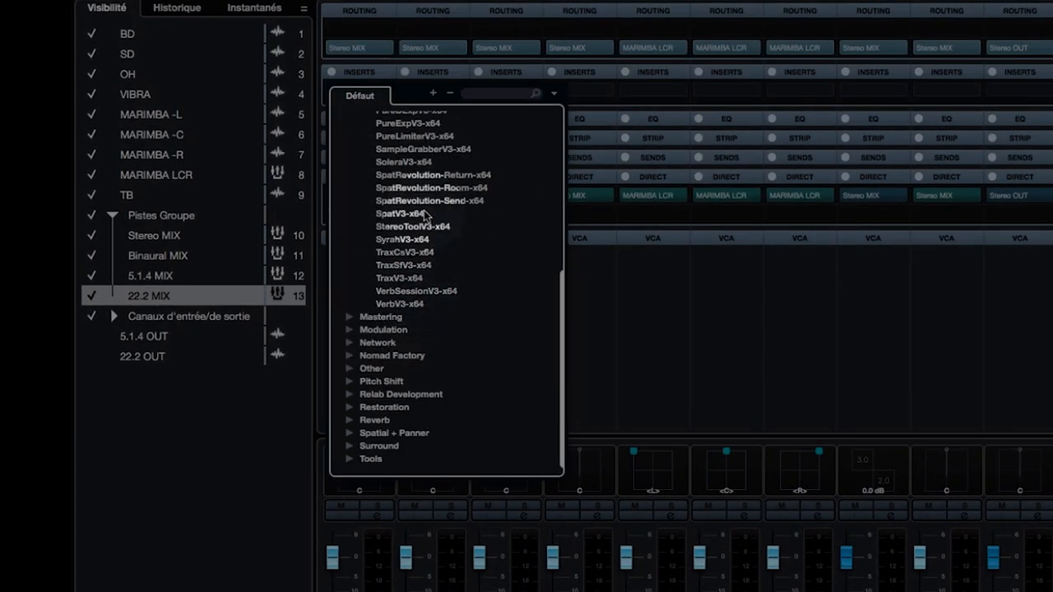
# Insert the Flux SpatRevolution-Send-x64 plug-in in the BD channel's first slot.
pyautogui.click(431, 200)
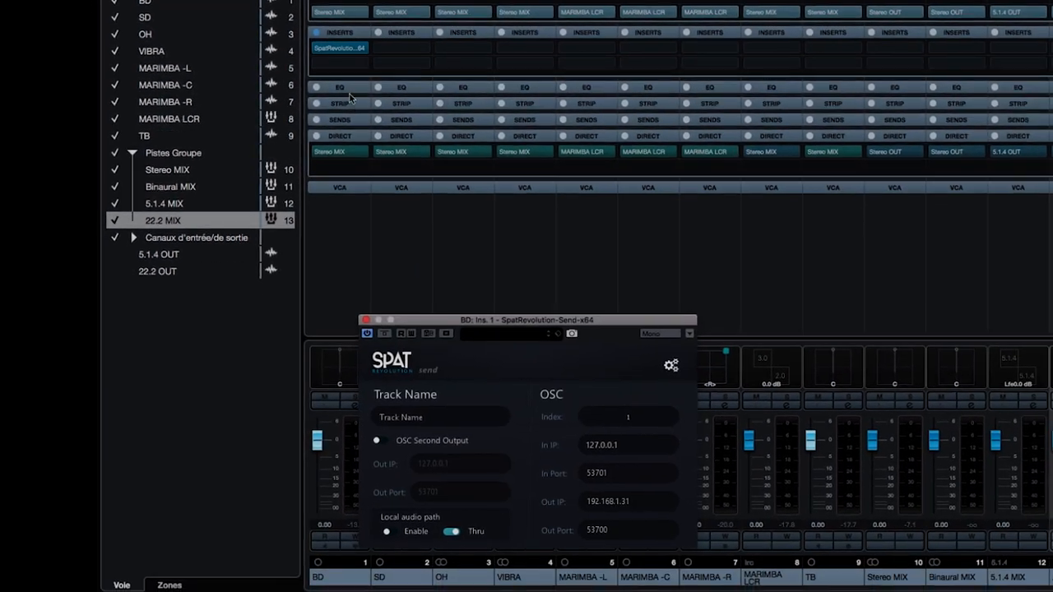
pyautogui.click(368, 48)
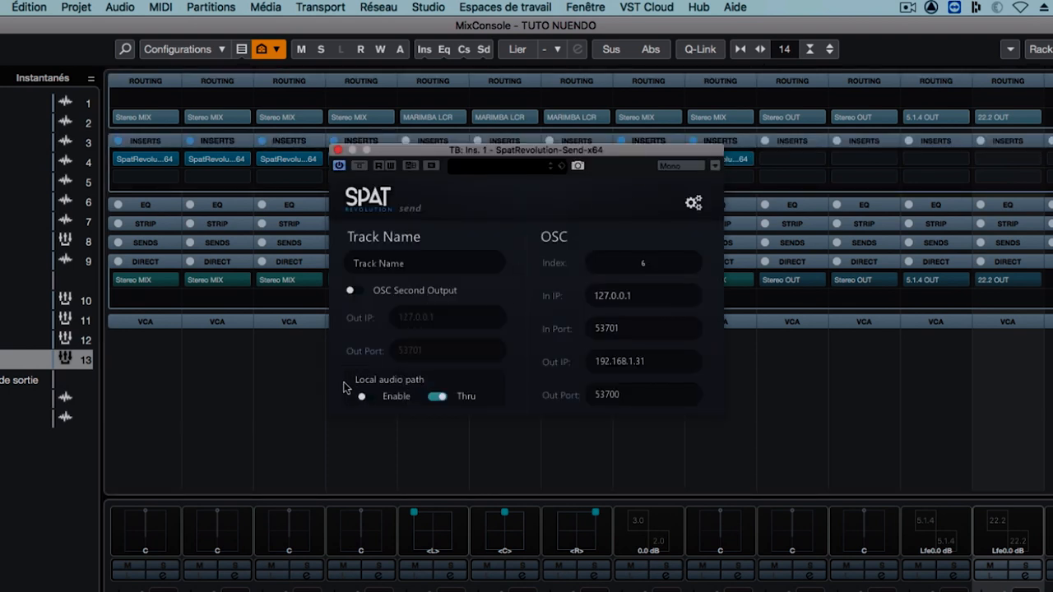
pyautogui.moveTo(335, 380)
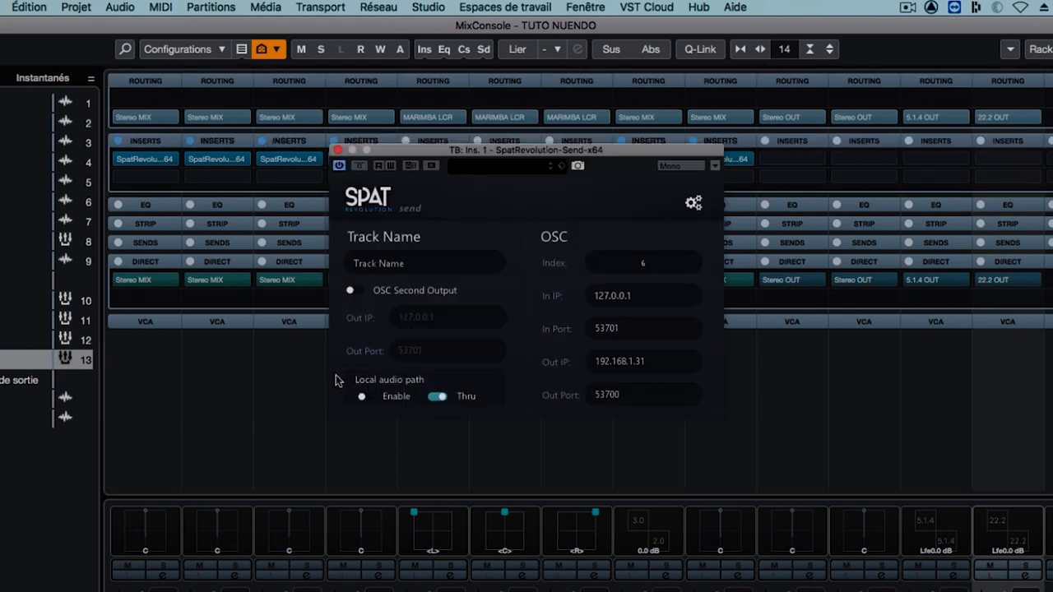
pyautogui.moveTo(391, 385)
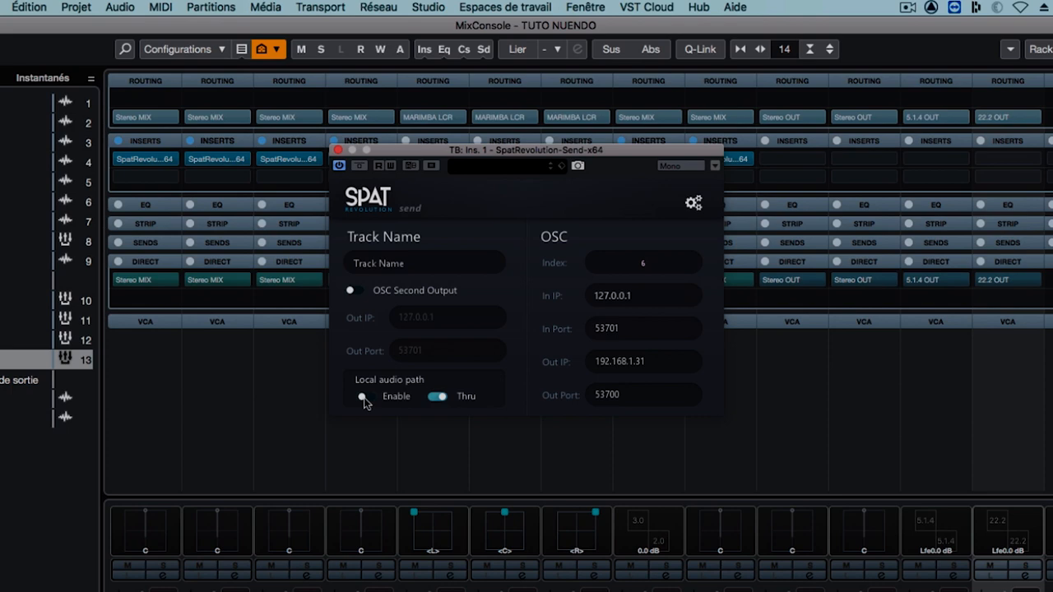
# Enable the local audio path in the TB channel's SPAT Send plug-in.
pyautogui.click(365, 397)
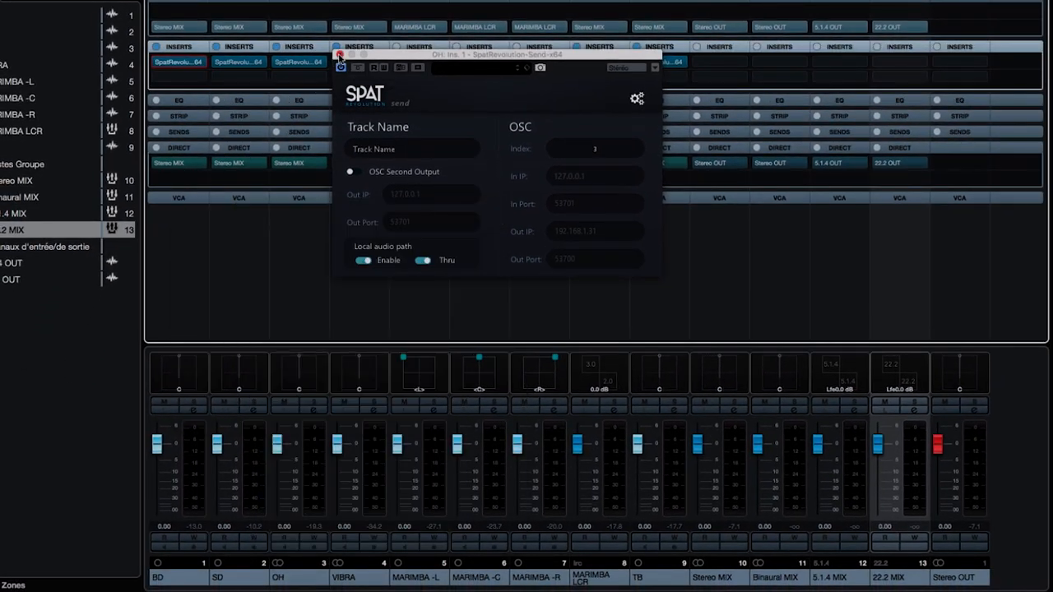
# Insert SpatRevolution-Return-x64 on the 22.2 MIX group with local audio path enabled.
pyautogui.click(339, 56)
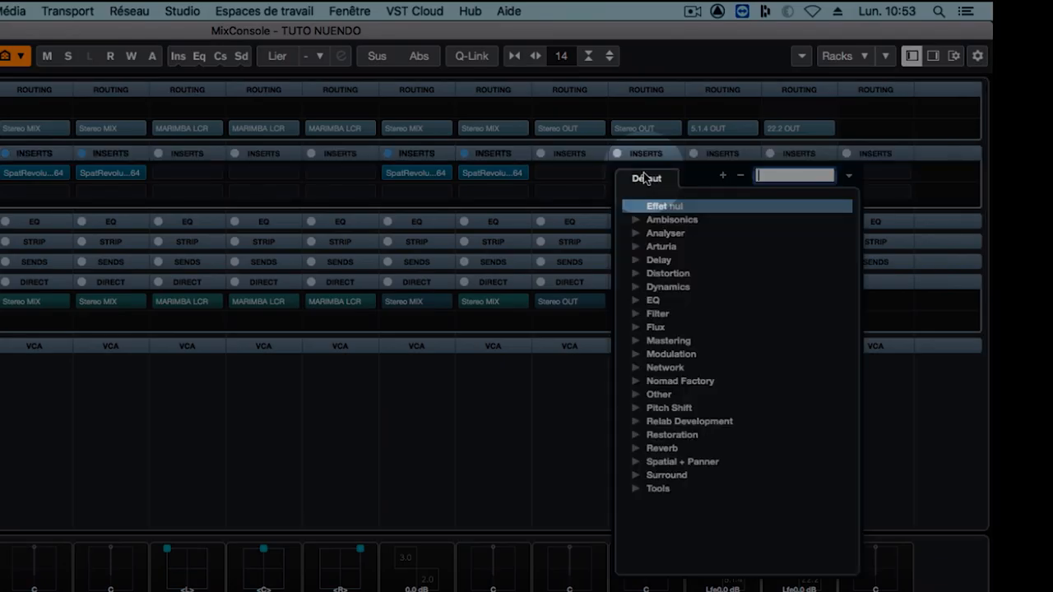
pyautogui.click(655, 326)
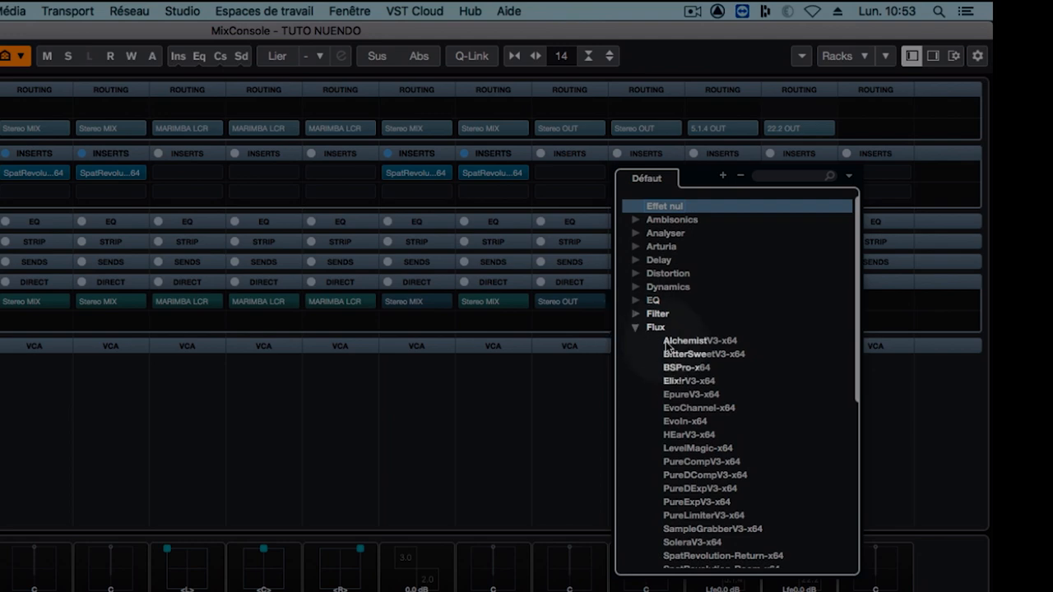
pyautogui.scroll(-3)
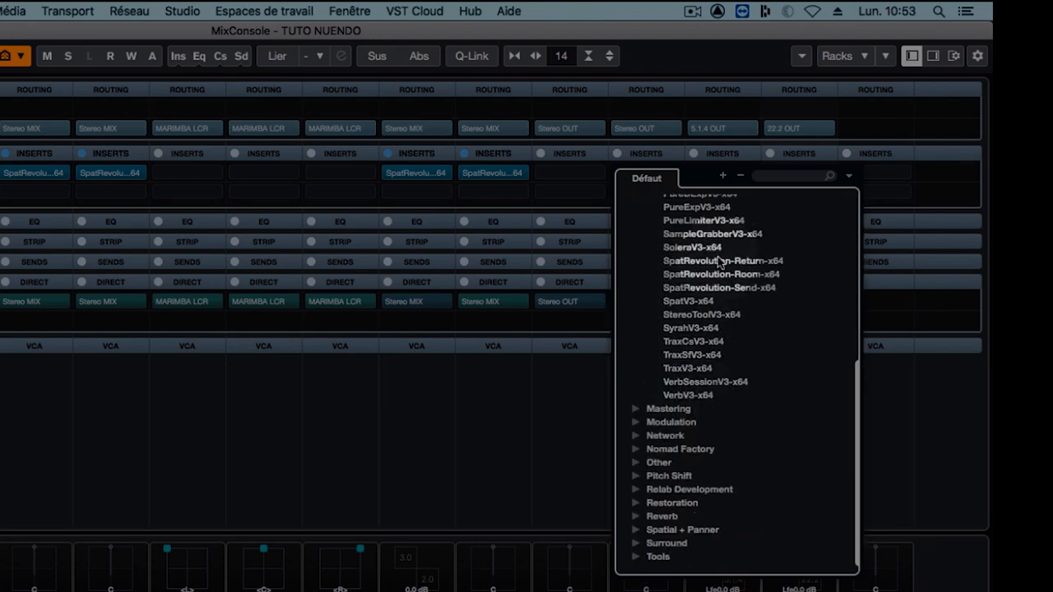
pyautogui.click(722, 260)
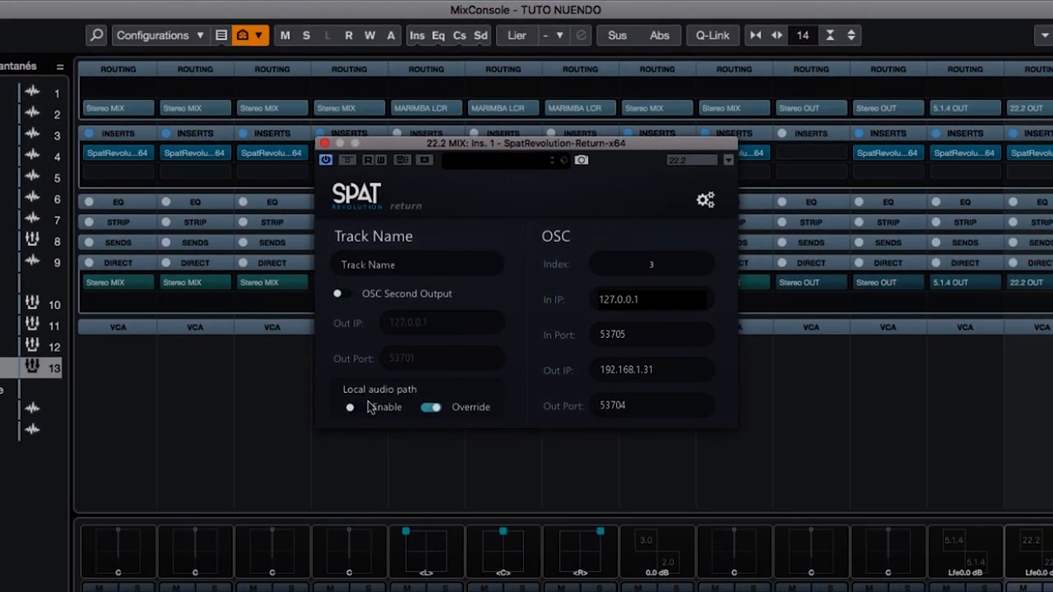
pyautogui.click(349, 408)
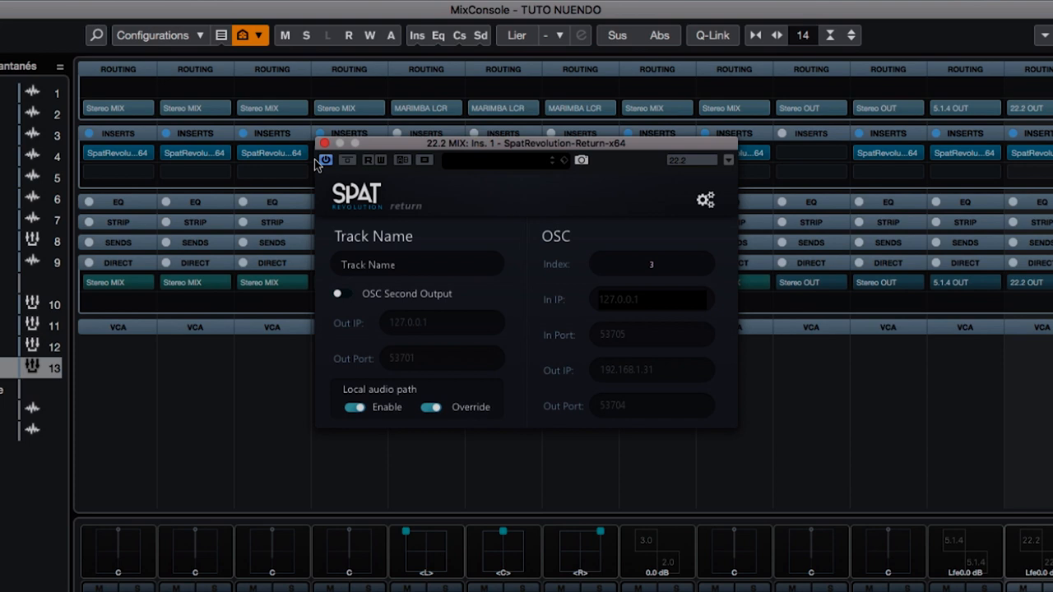
pyautogui.click(324, 141)
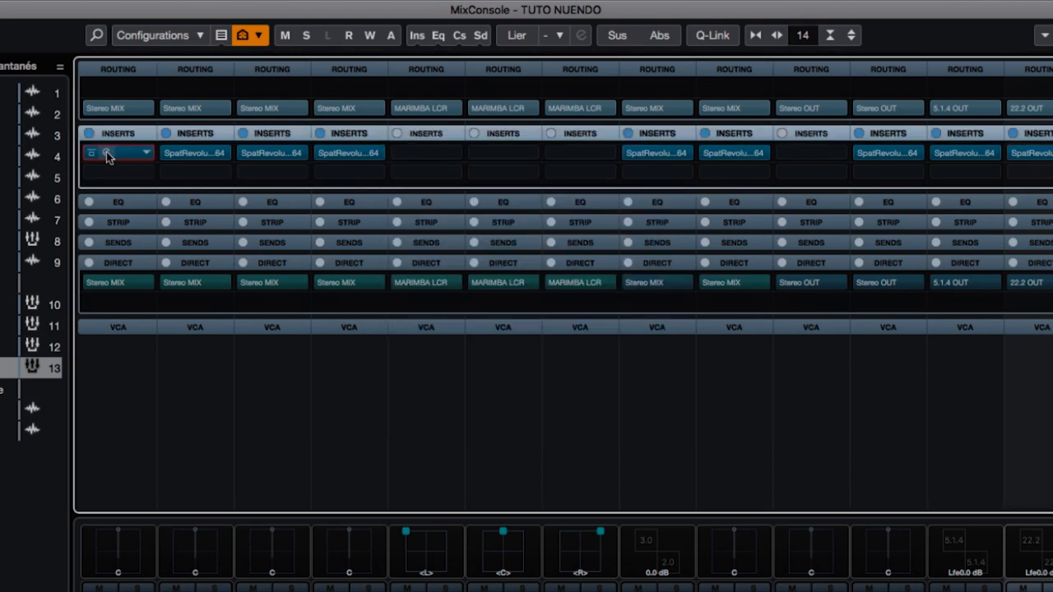
# Enter track names such as BD and MARIMBA in the SPAT Send plug-ins.
pyautogui.click(118, 152)
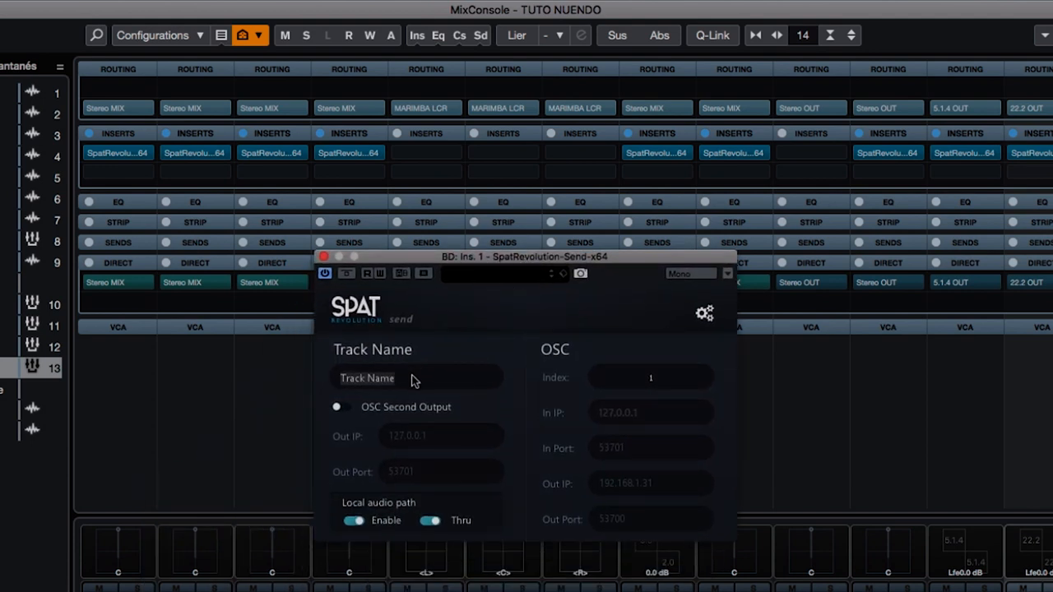
pyautogui.write('BD')
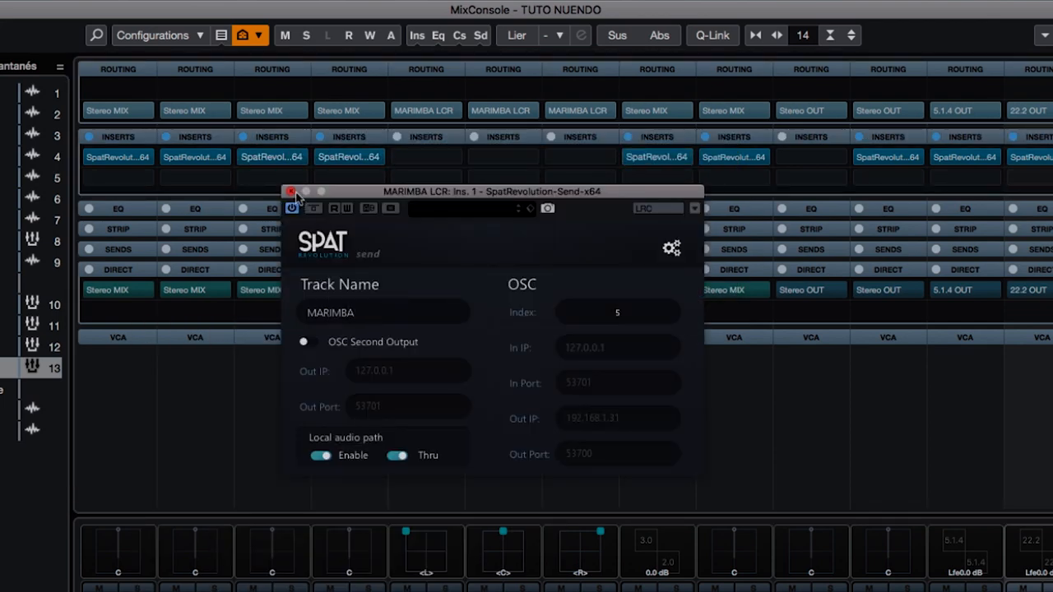
pyautogui.click(291, 191)
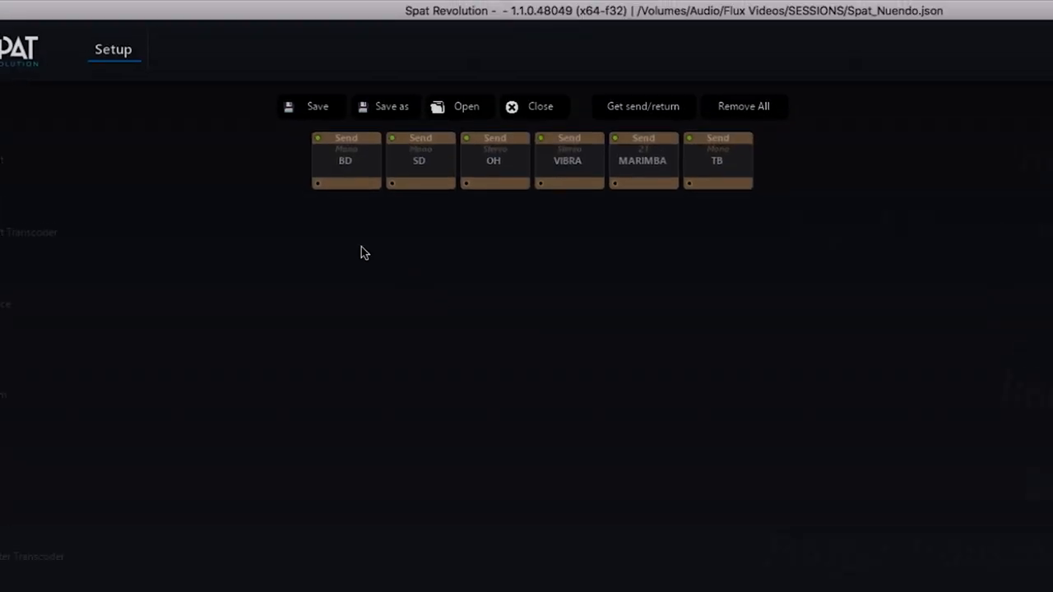
# Select the MARIMBA input and pick a new speaker arrangement for it.
pyautogui.click(642, 162)
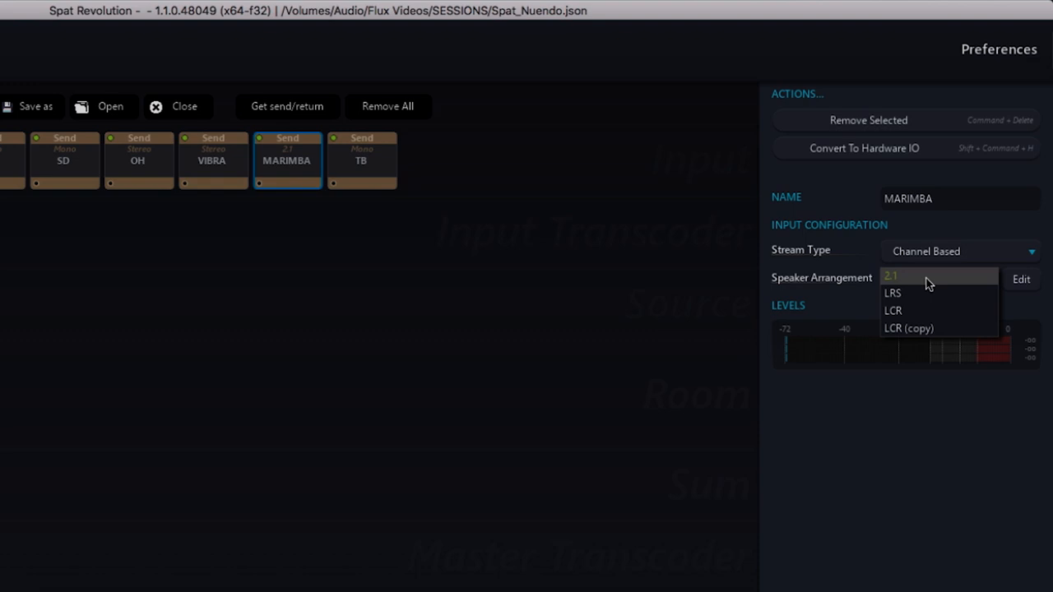
pyautogui.click(908, 329)
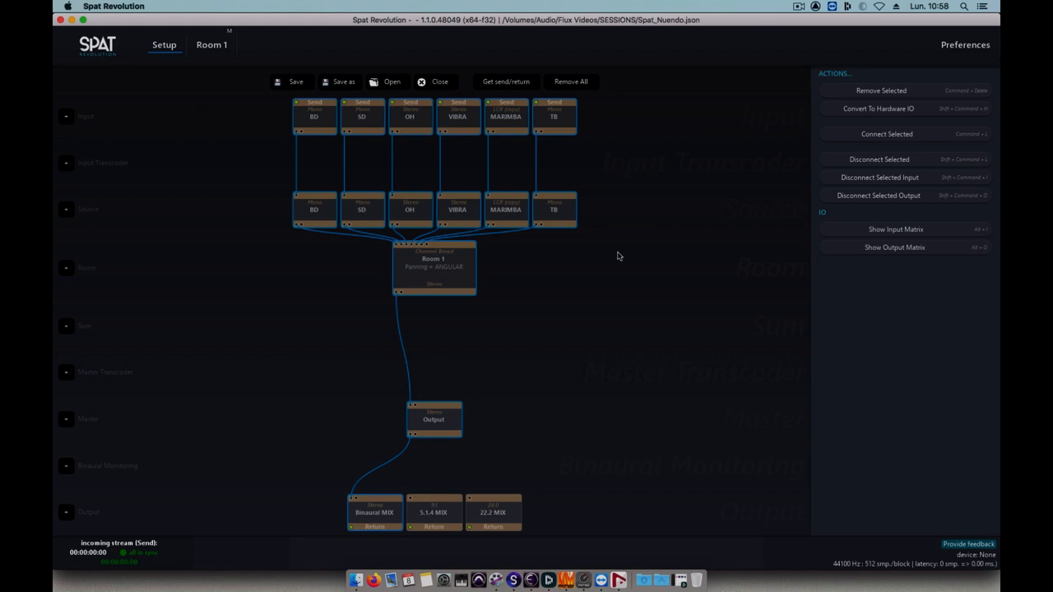
pyautogui.moveTo(579, 283)
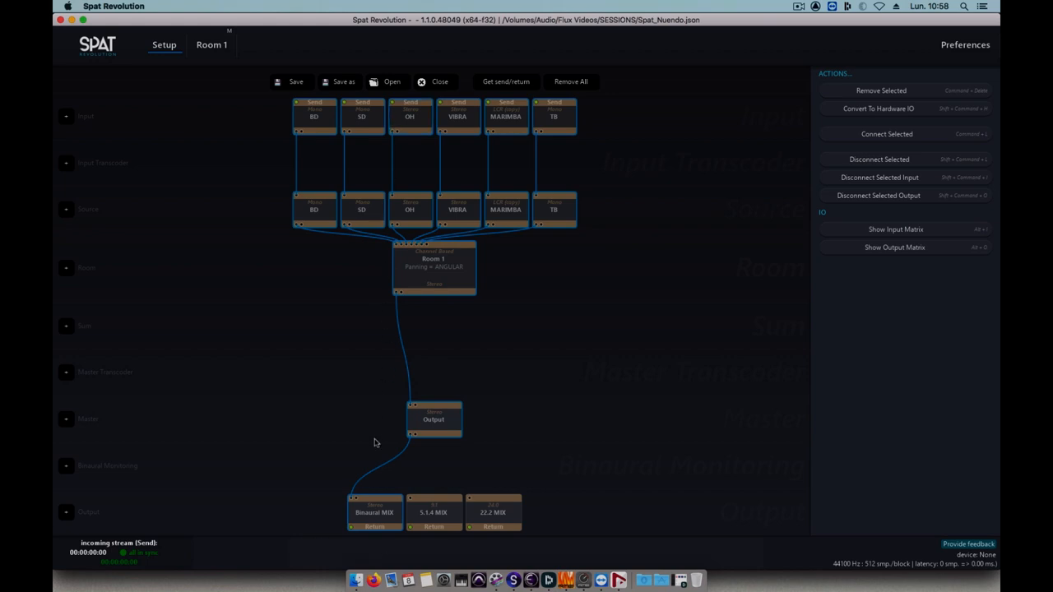
# Select the Room 1 module to show its output configuration settings.
pyautogui.click(435, 263)
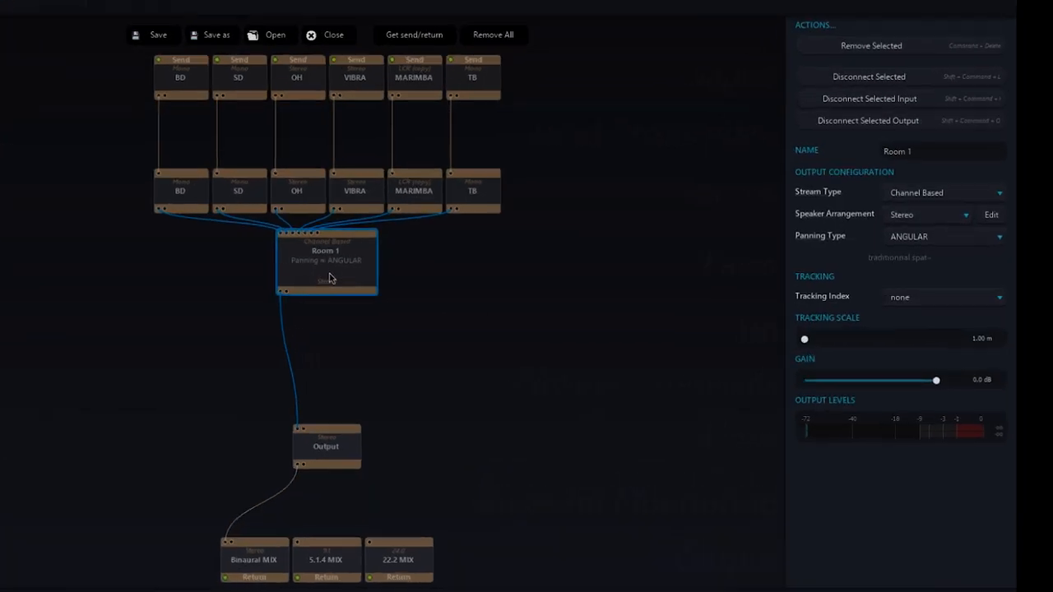
# Set Room 1's stream type to Binaural so it renders binaurally.
pyautogui.click(945, 193)
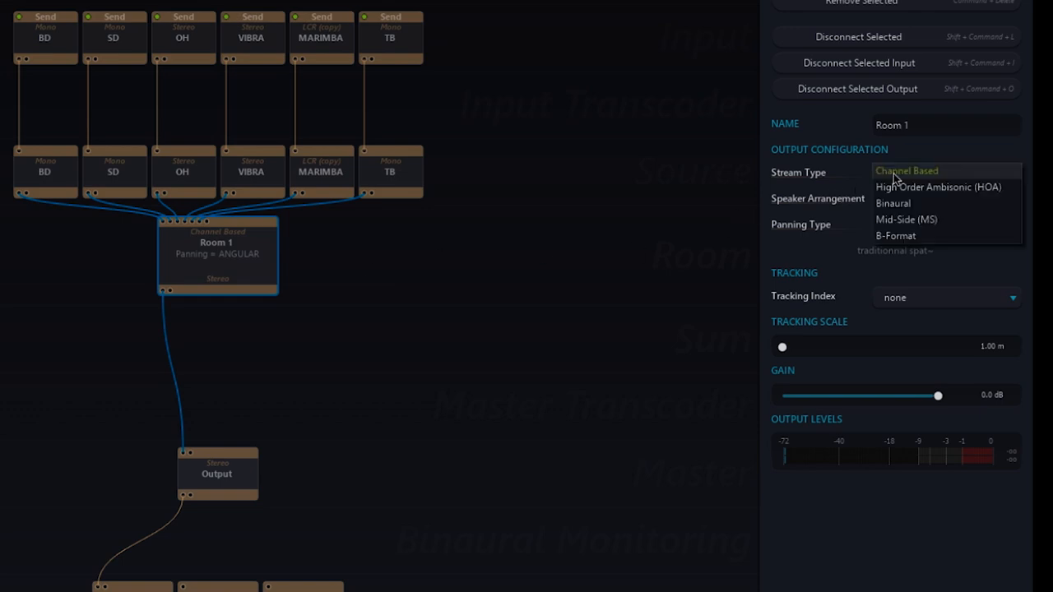
pyautogui.click(892, 204)
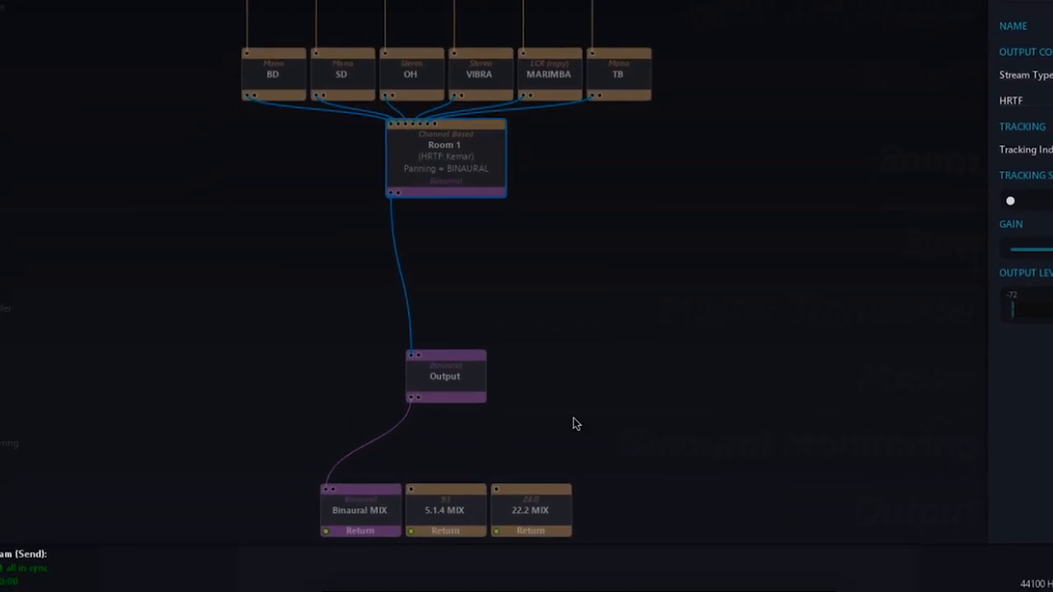
pyautogui.click(444, 510)
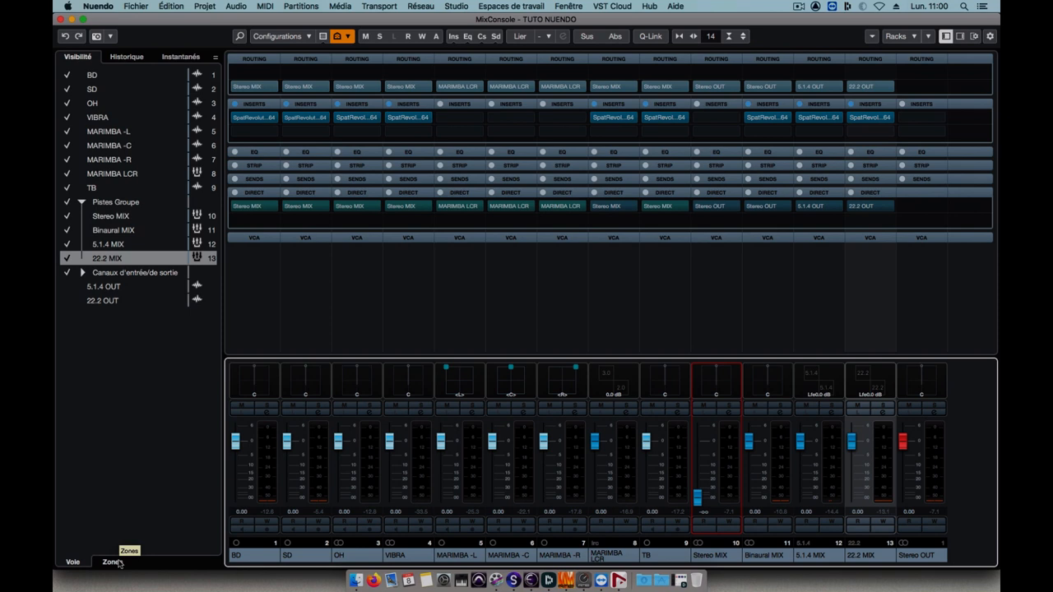
pyautogui.moveTo(106, 547)
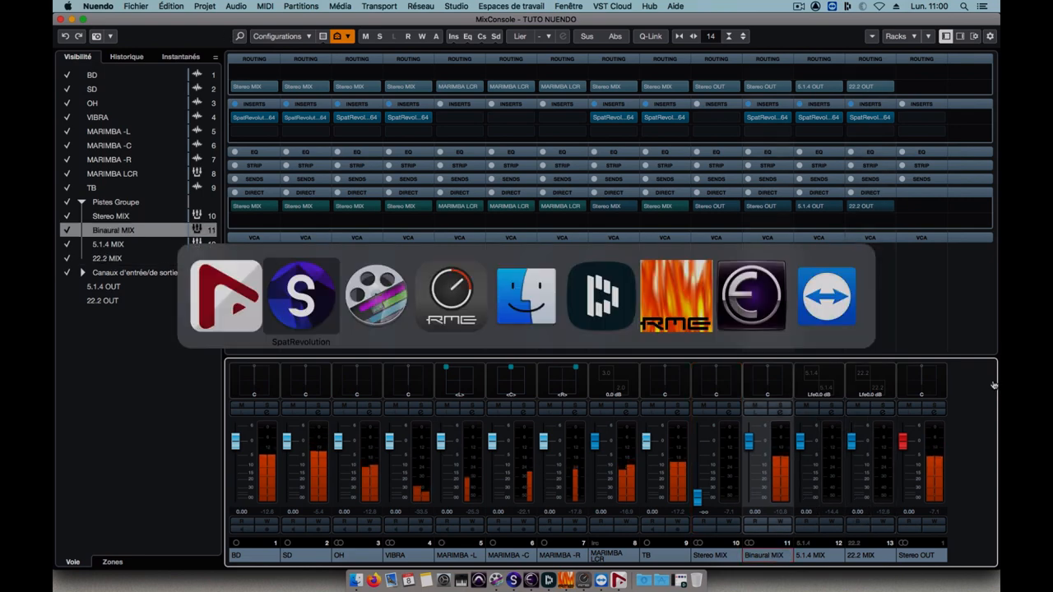
pyautogui.click(301, 296)
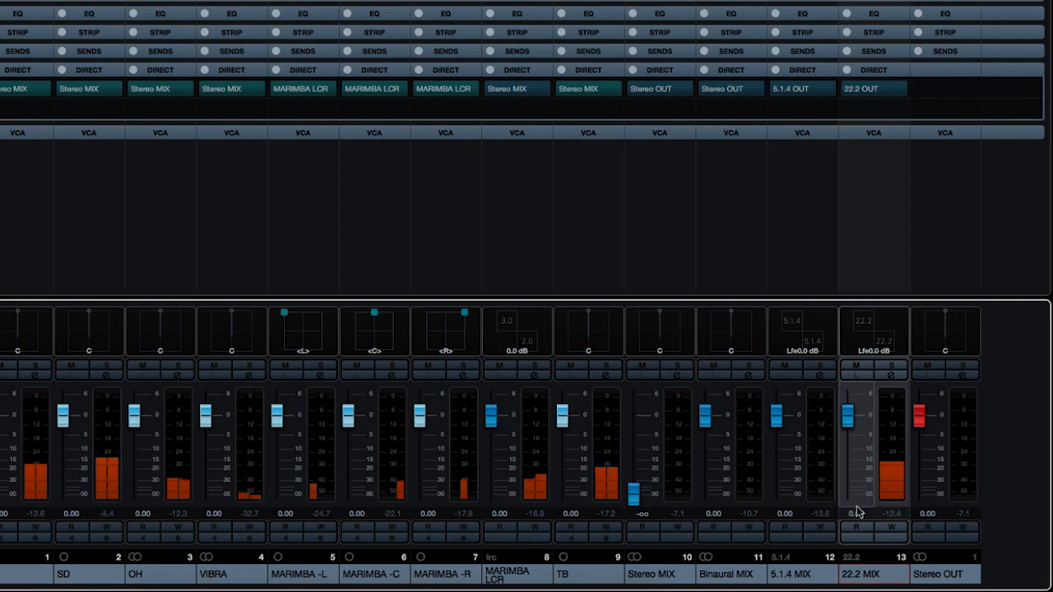
pyautogui.moveTo(859, 574)
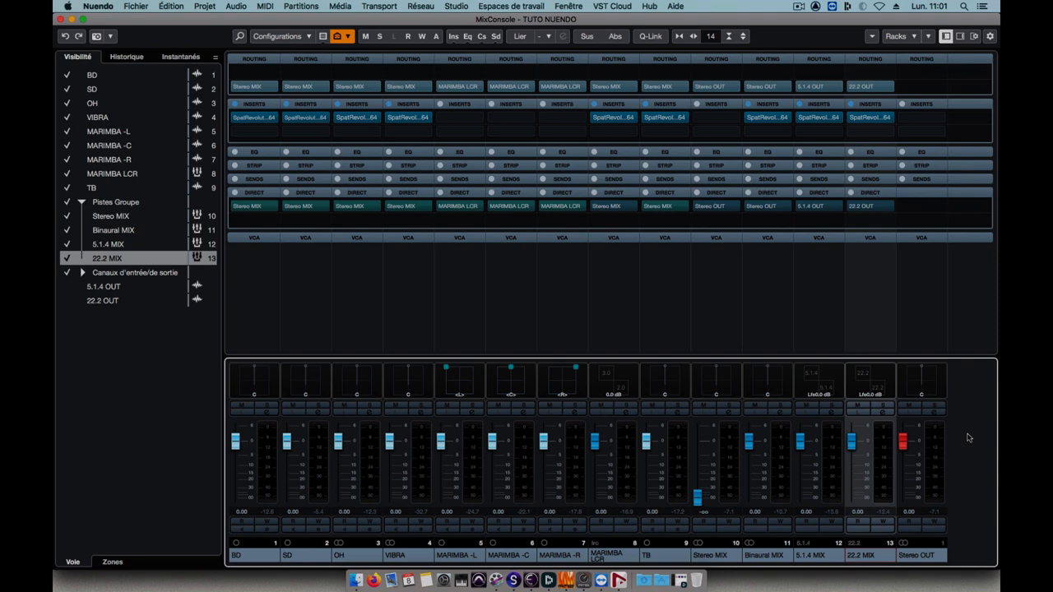
pyautogui.moveTo(967, 450)
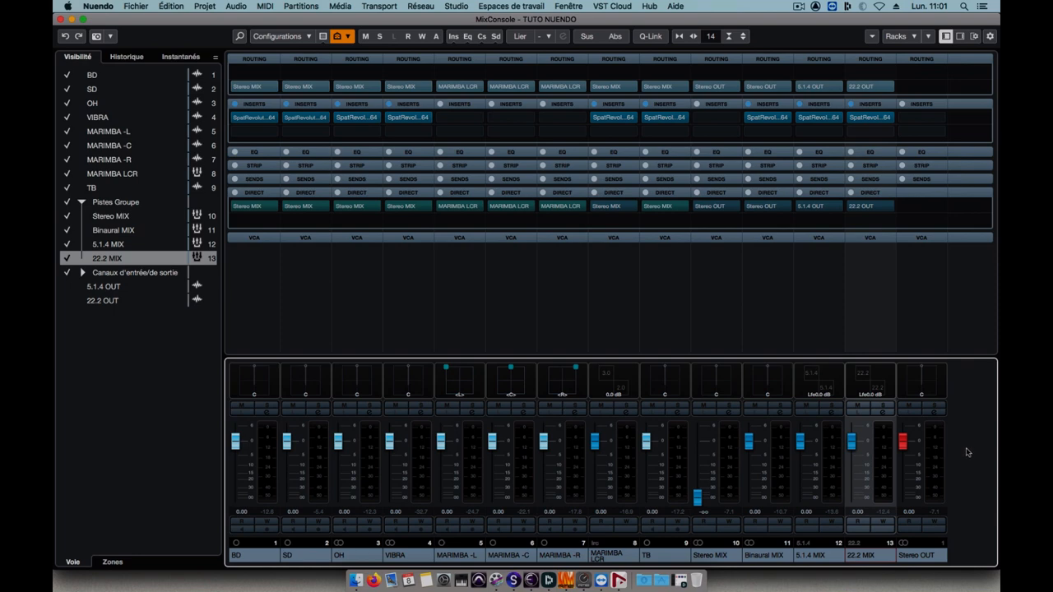
pyautogui.moveTo(868, 556)
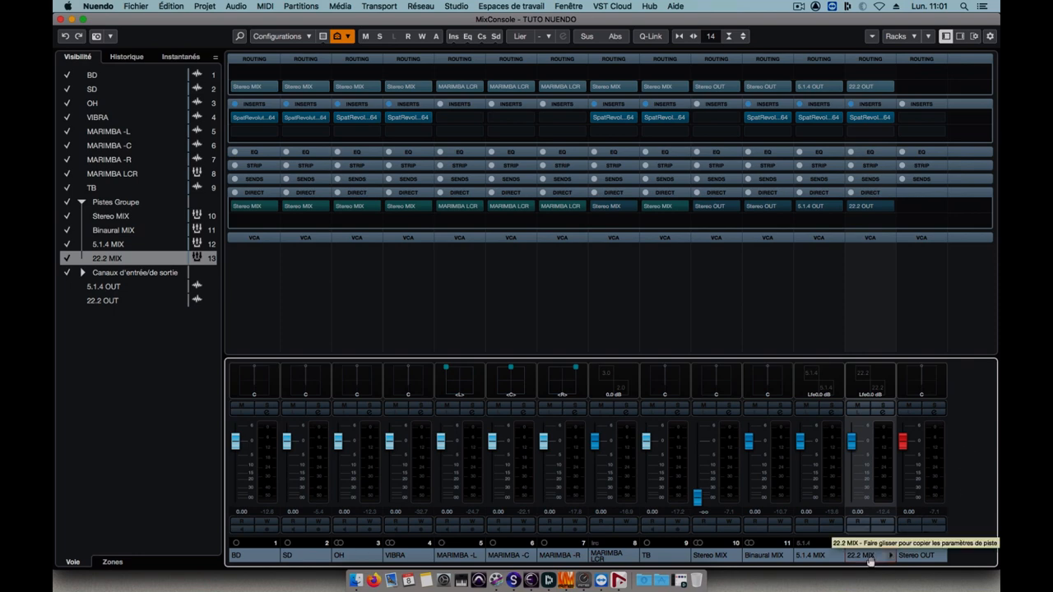
# Create a stereo group track named 22.2 Binaural Monitoring.
pyautogui.click(204, 6)
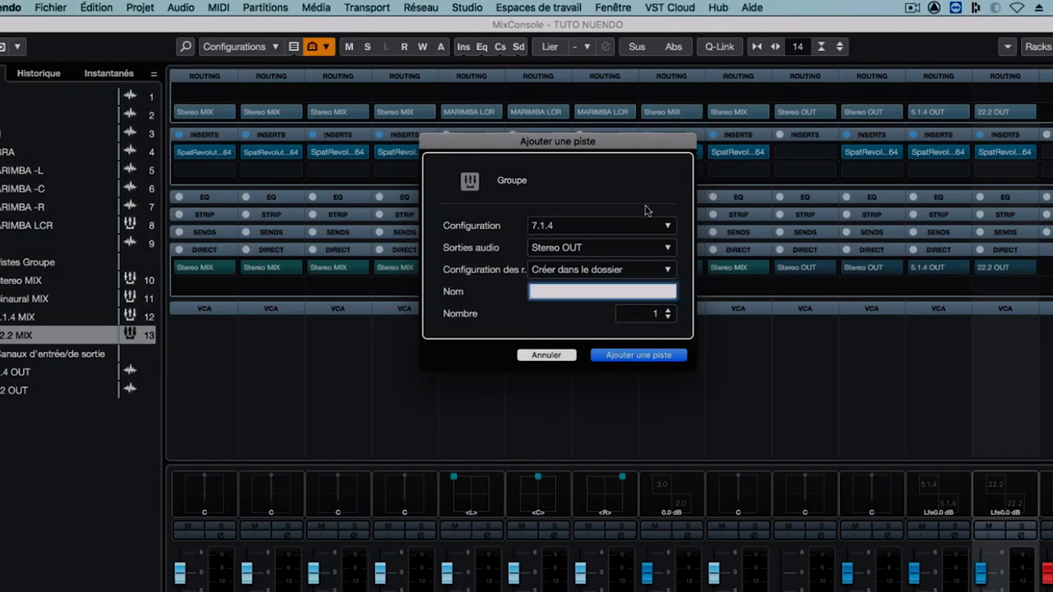
pyautogui.write('22.2 Binaural')
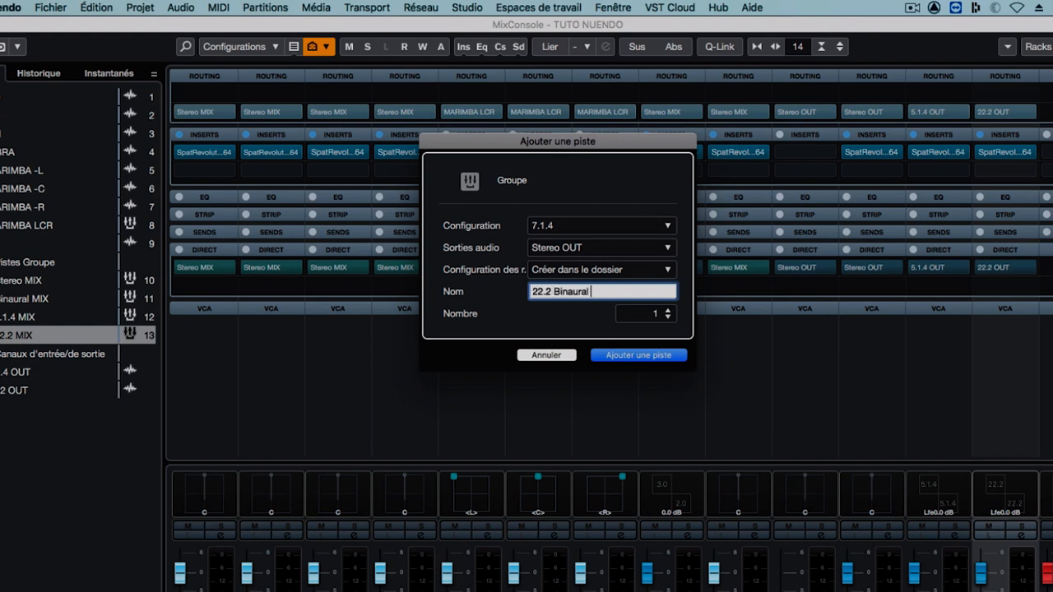
pyautogui.write('Monitoring')
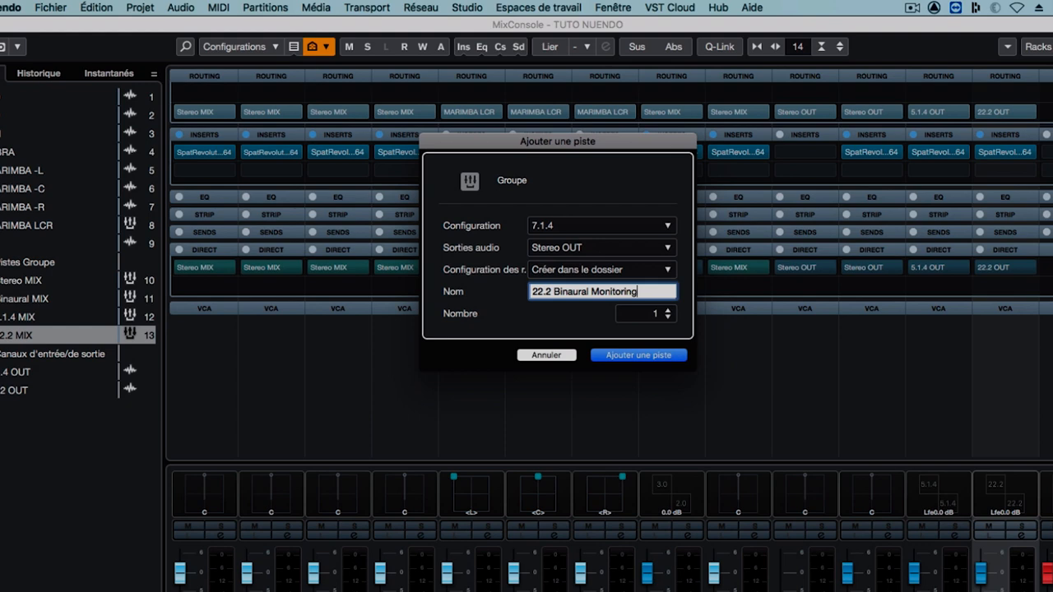
pyautogui.moveTo(575, 227)
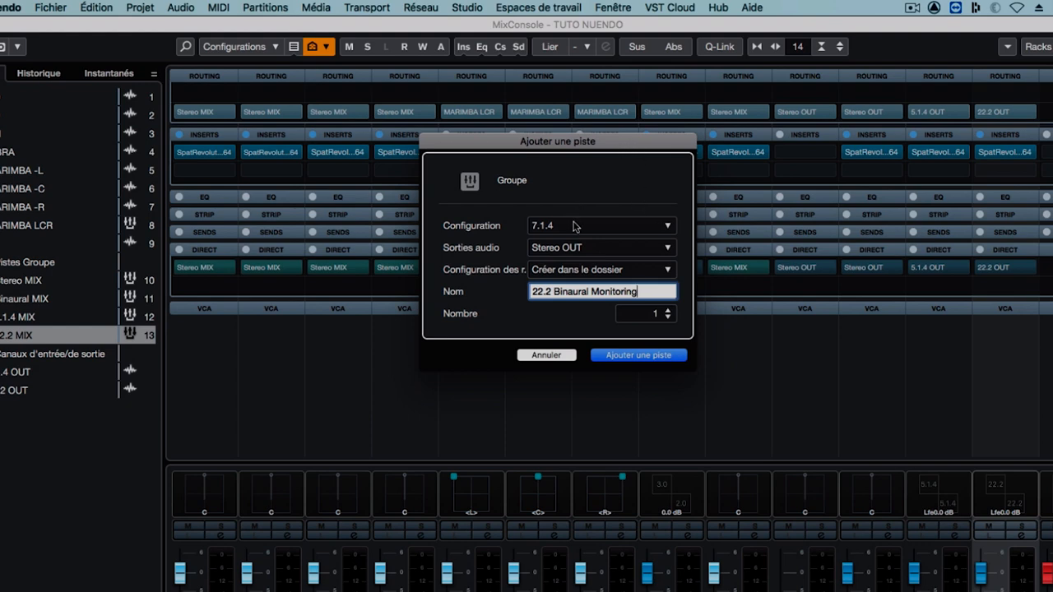
pyautogui.click(601, 225)
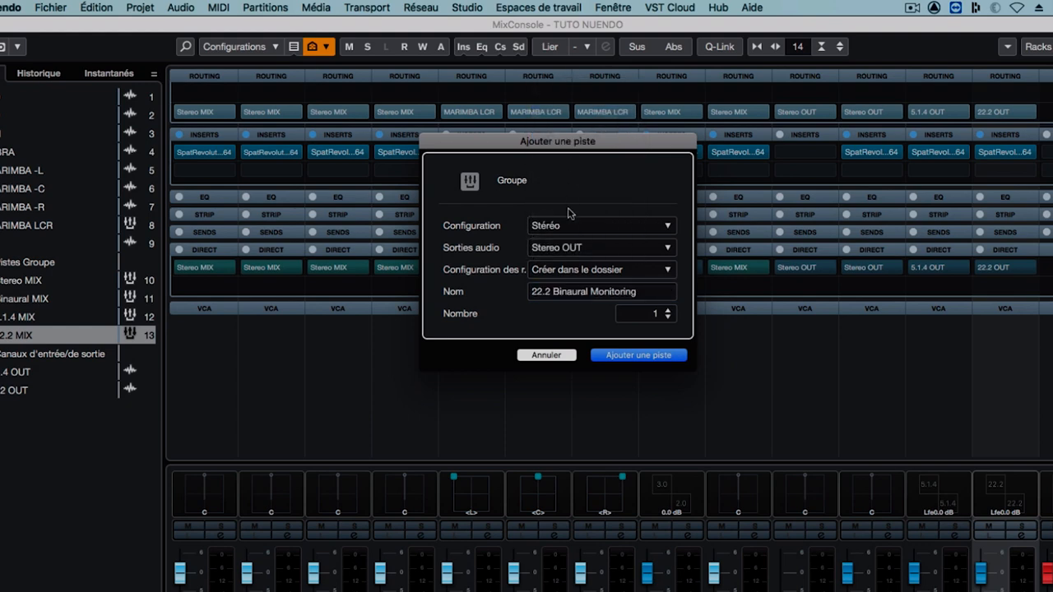
pyautogui.click(638, 356)
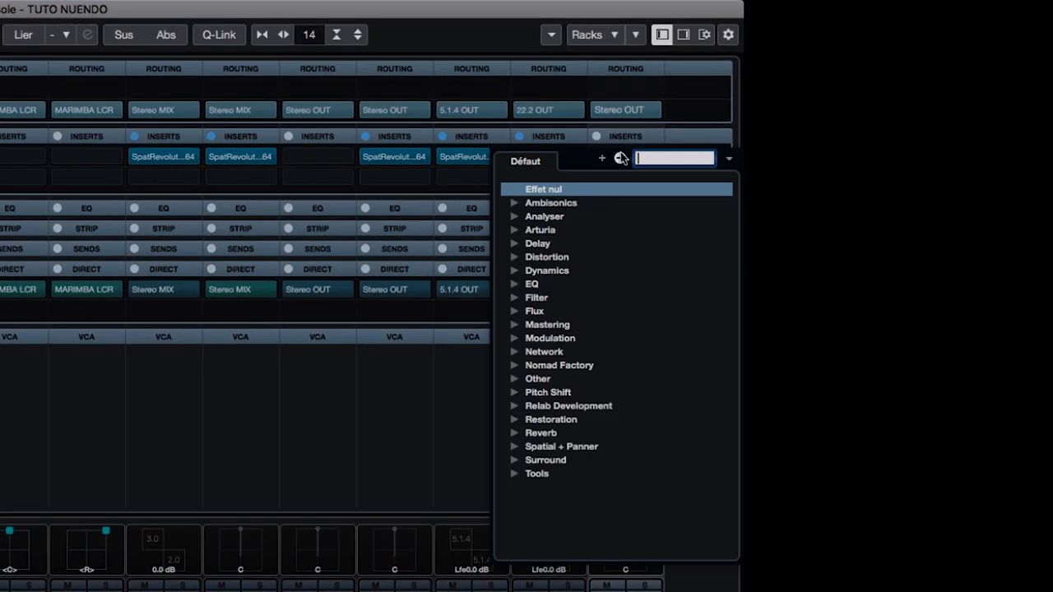
# Insert Flux SpatRevolution-Return on the group and name its track 22.2 Binaural Monitoring.
pyautogui.click(533, 311)
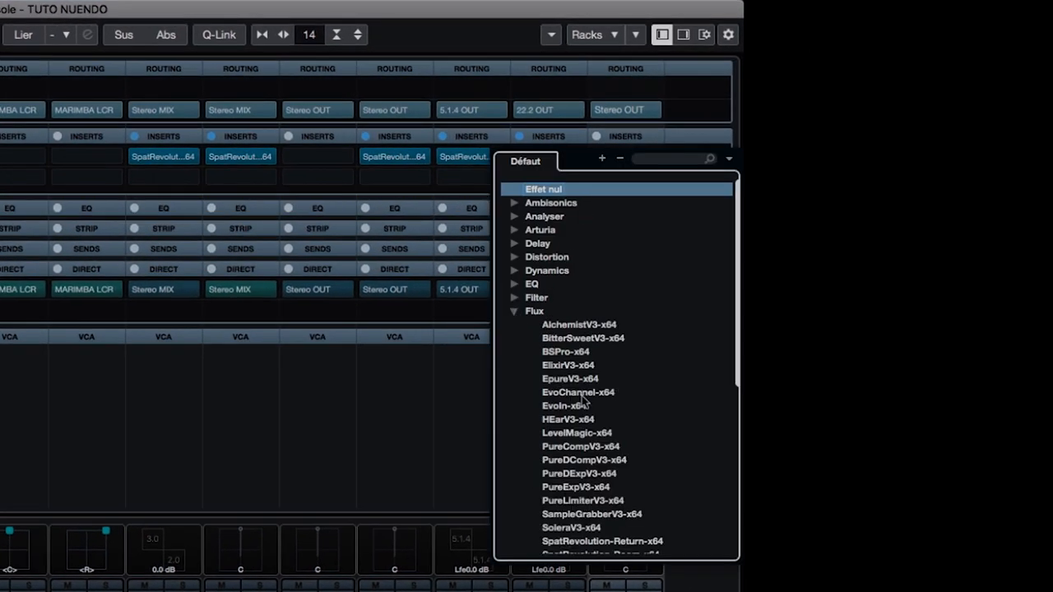
pyautogui.click(602, 541)
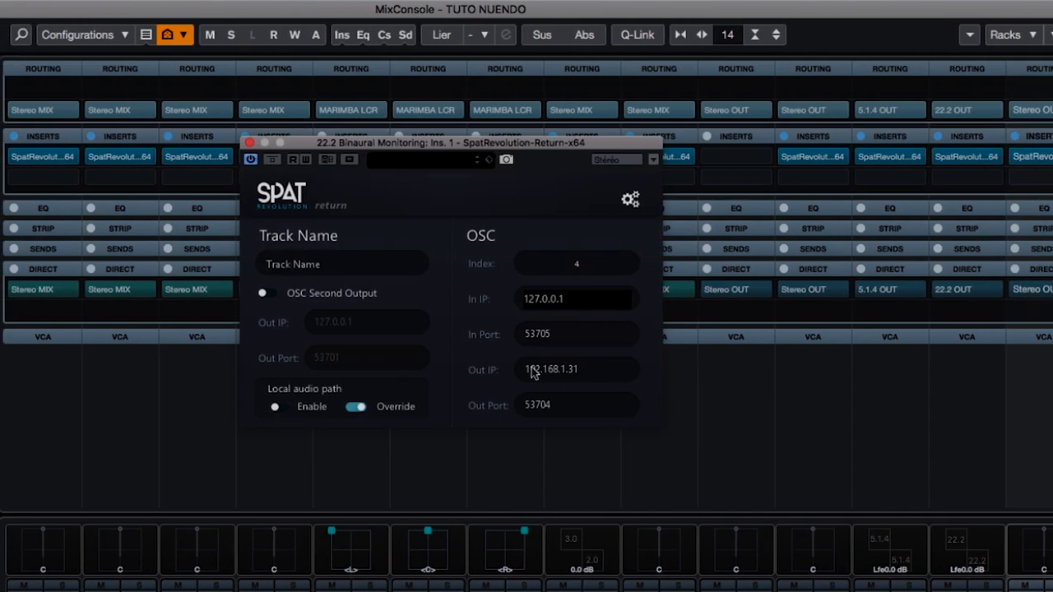
pyautogui.write('22.2 Bin')
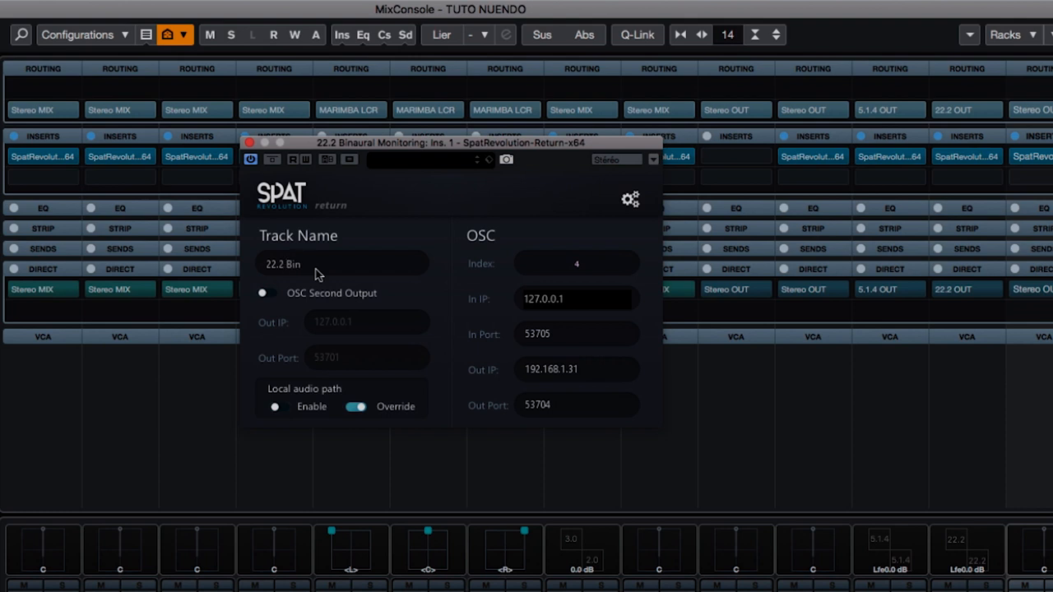
pyautogui.write('aural Monitoring')
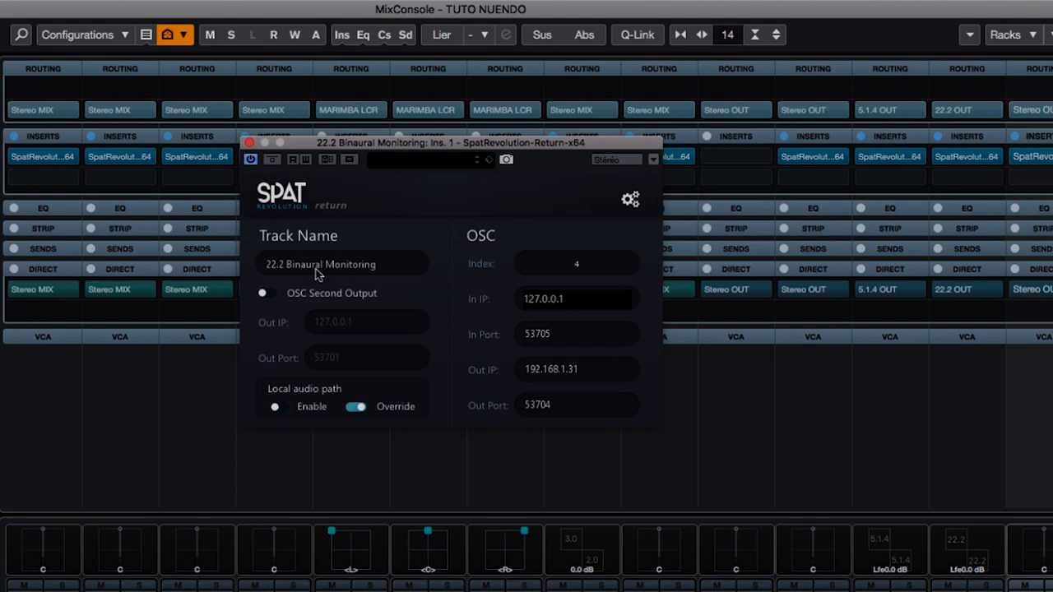
pyautogui.moveTo(420, 244)
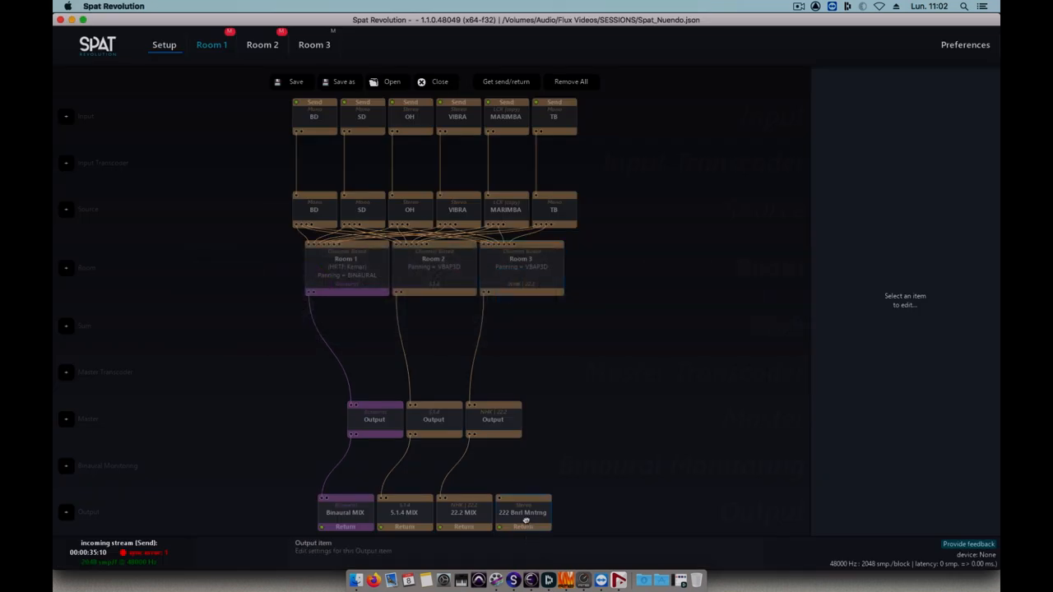
# Source the 22.2 monitoring return from the 22.2 room output and add a Binaural Monitoring module.
pyautogui.click(523, 512)
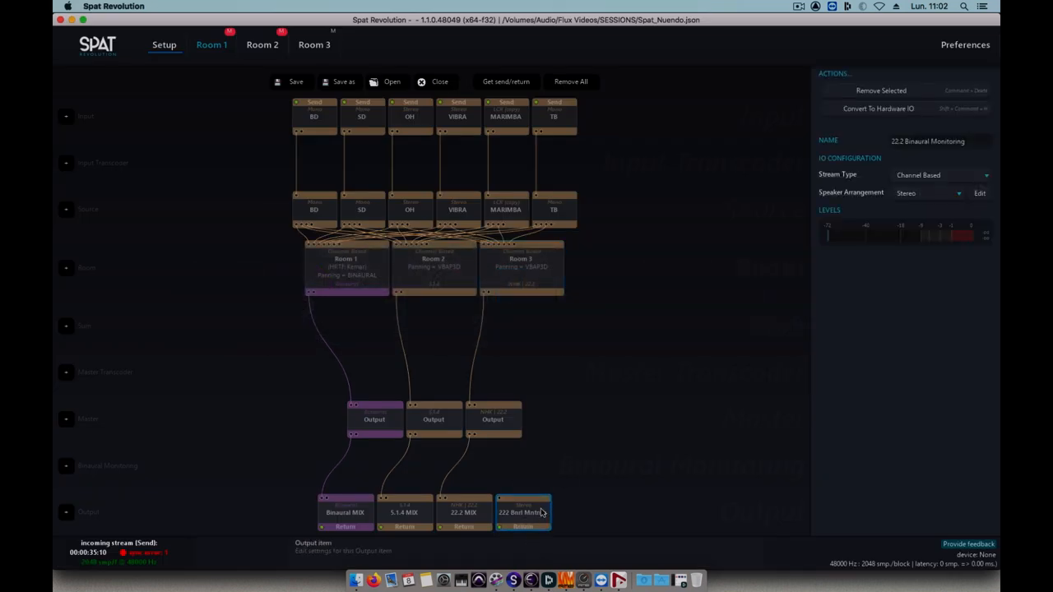
pyautogui.click(492, 419)
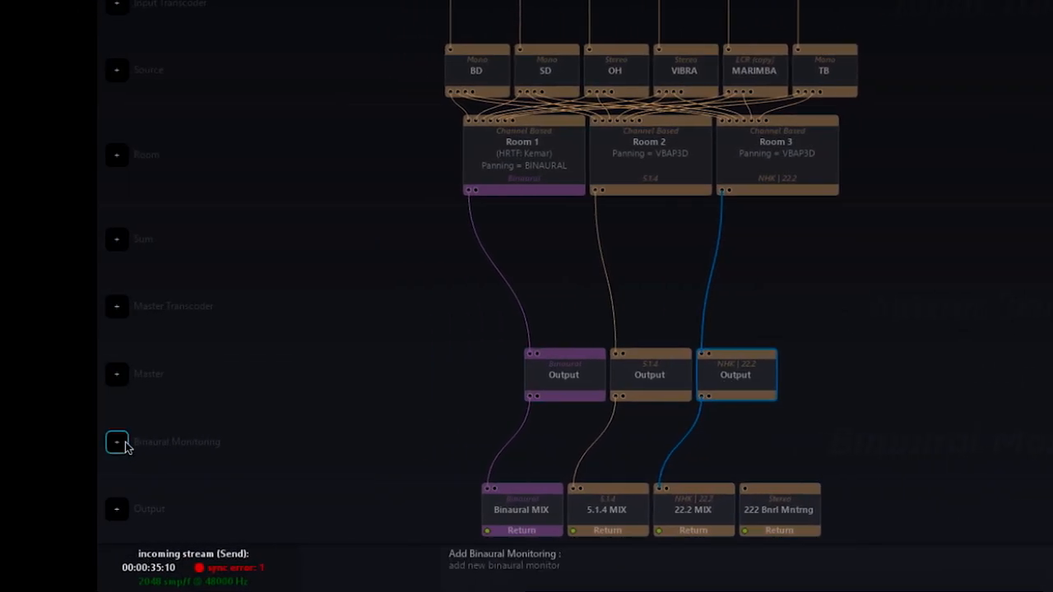
pyautogui.click(117, 441)
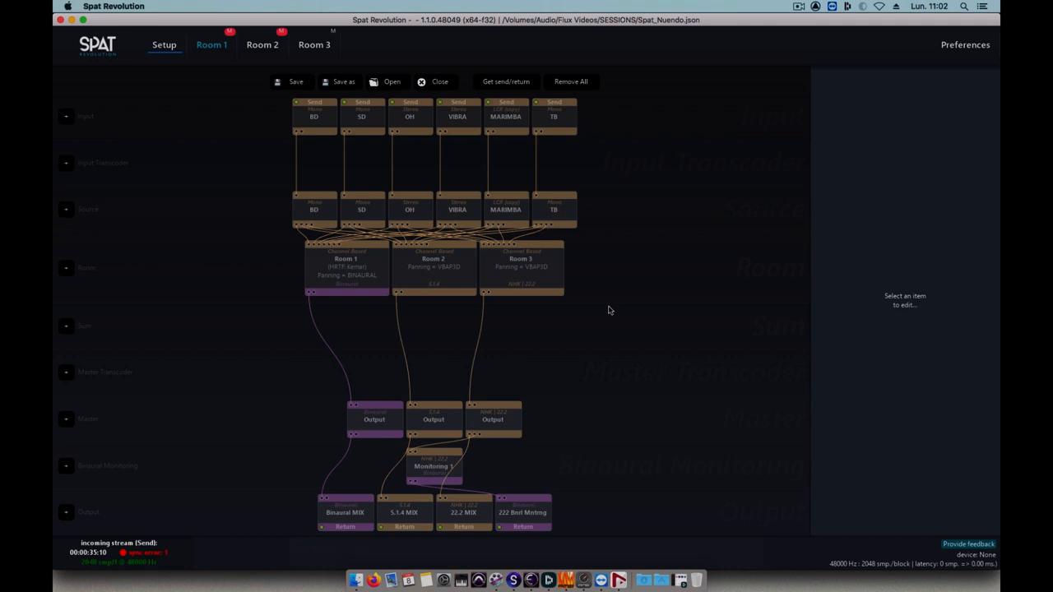
pyautogui.click(313, 45)
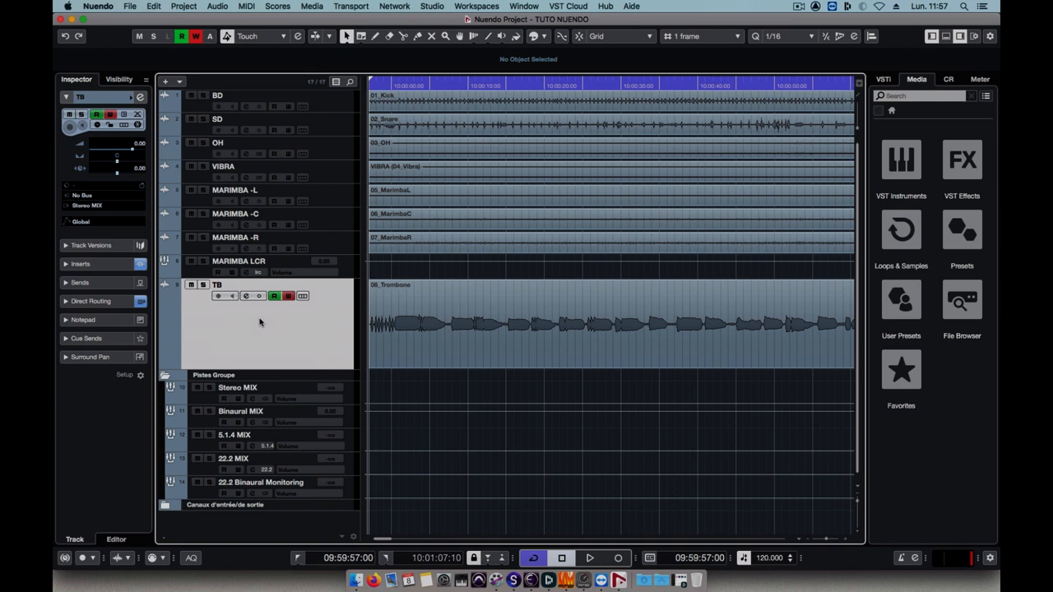
# Drag the TB source lower left, lower right, then up to the front in Room 1 while recording automation.
pyautogui.click(589, 558)
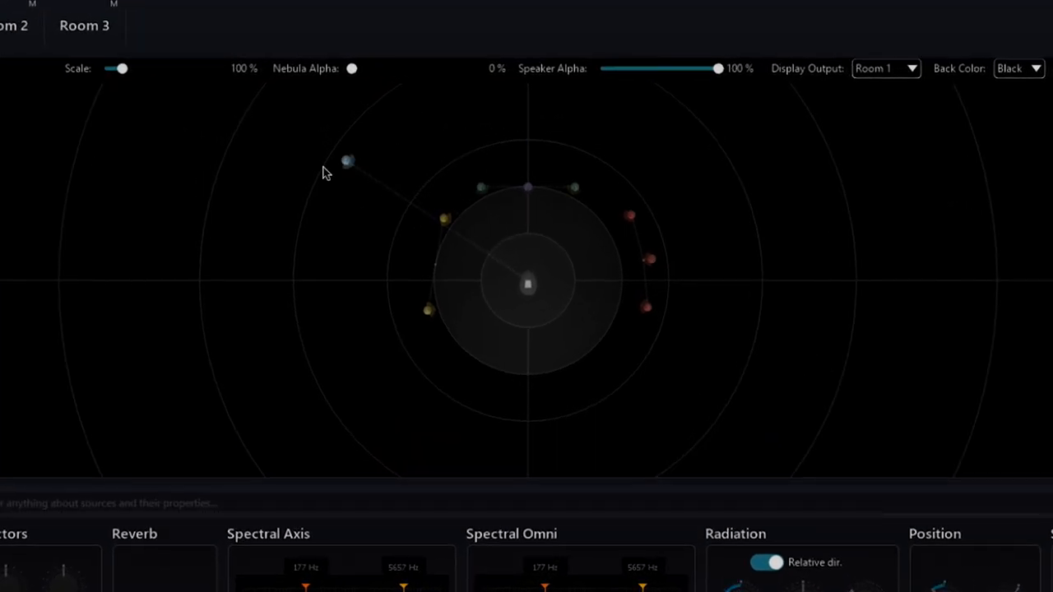
pyautogui.moveTo(347, 161); pyautogui.dragTo(293, 349)
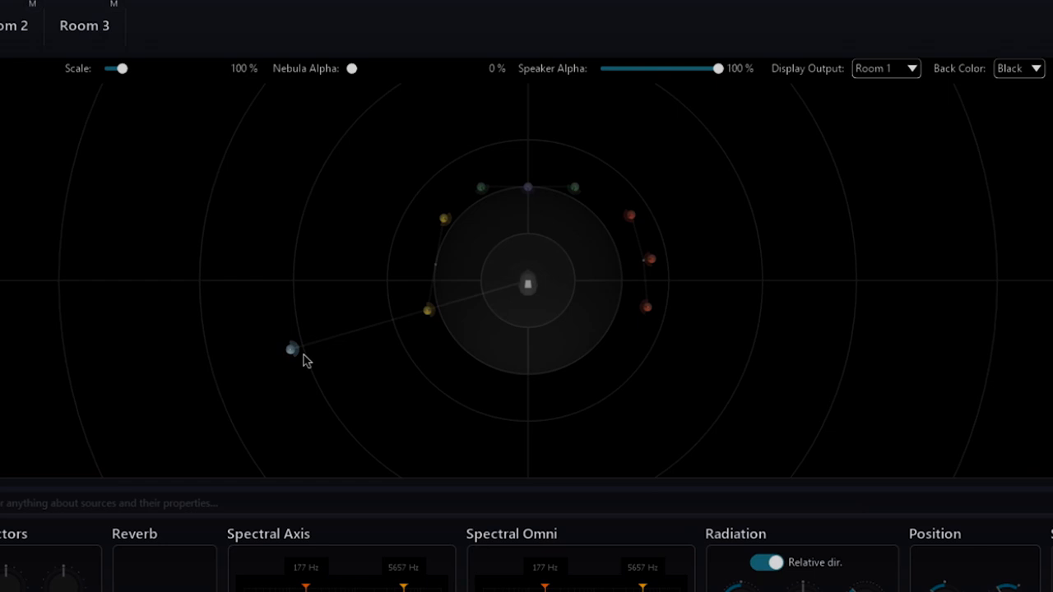
pyautogui.moveTo(292, 349); pyautogui.dragTo(783, 462)
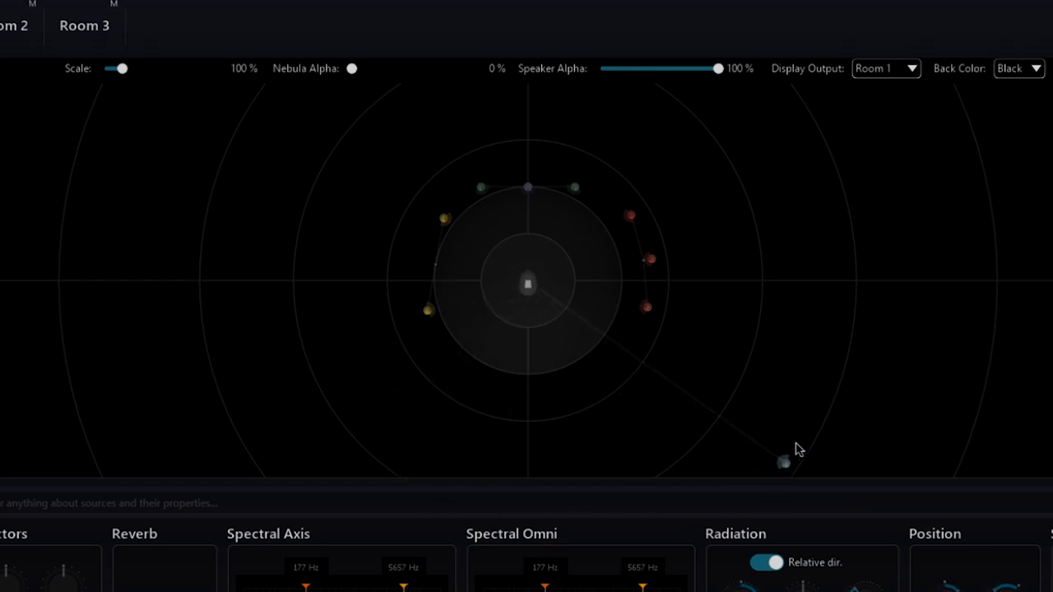
pyautogui.moveTo(783, 462); pyautogui.dragTo(796, 149)
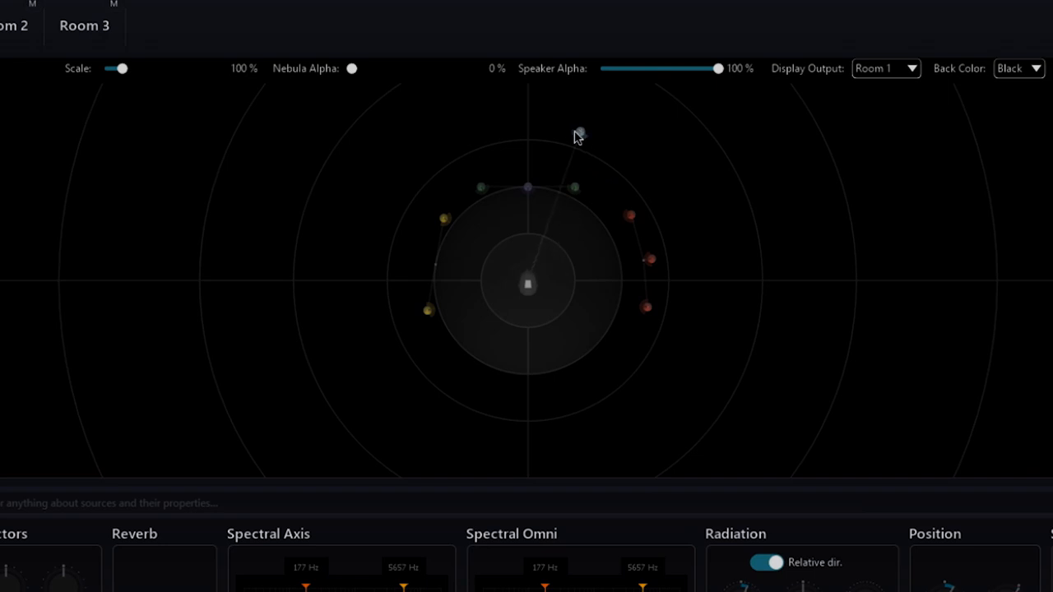
pyautogui.moveTo(579, 133); pyautogui.dragTo(783, 204)
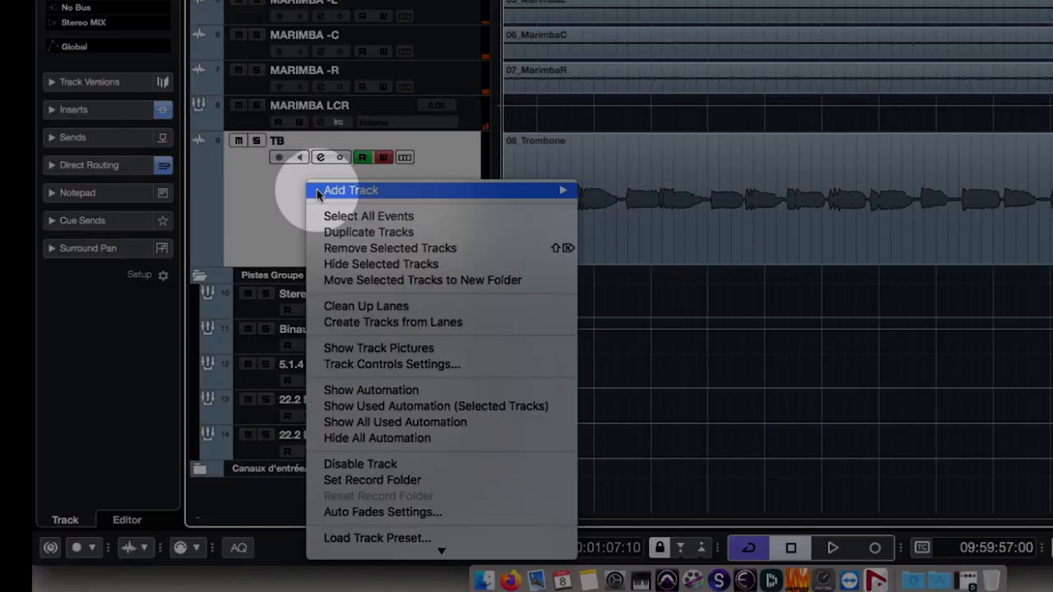
pyautogui.moveTo(395, 421)
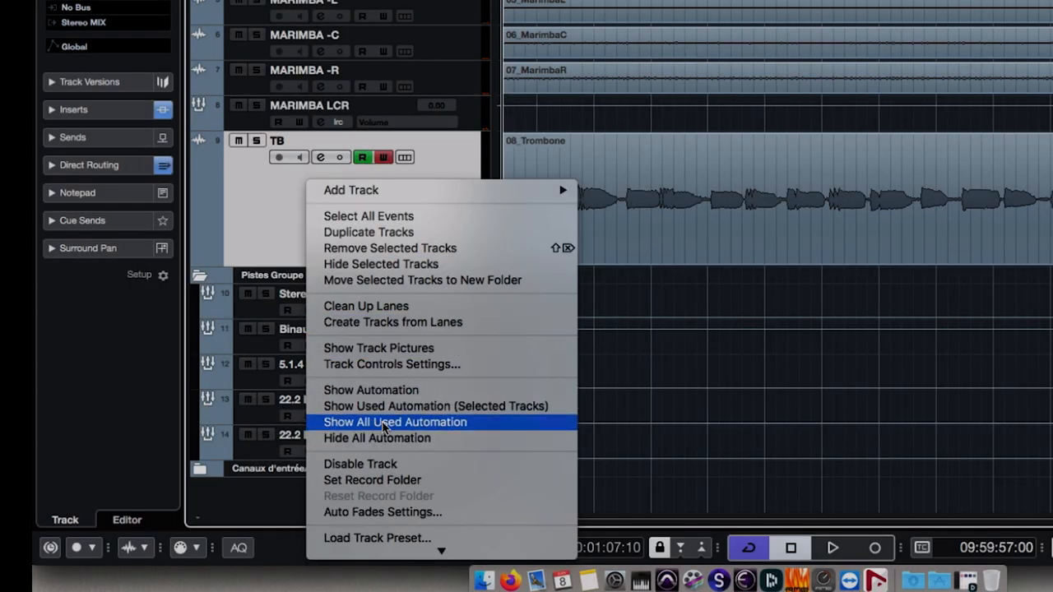
# Show all used automation on the TB track and select the PosX lane.
pyautogui.click(395, 421)
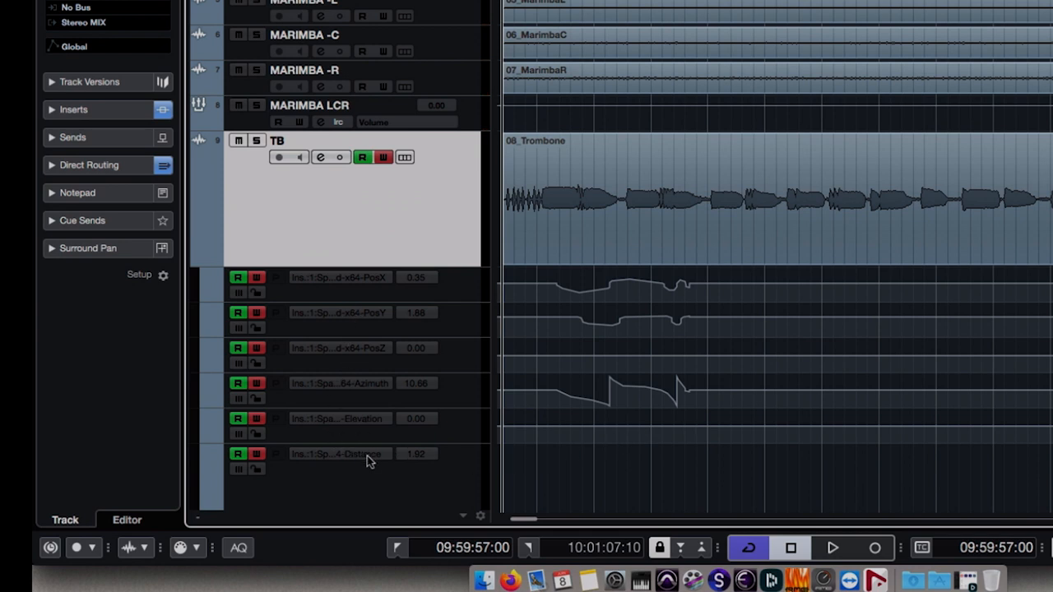
pyautogui.moveTo(378, 287)
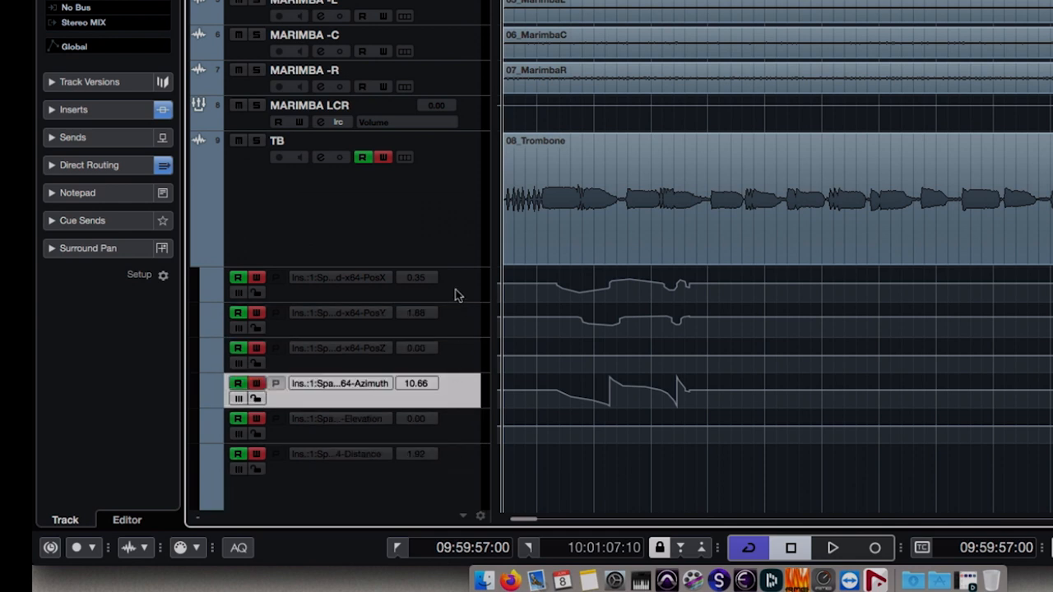
pyautogui.click(338, 283)
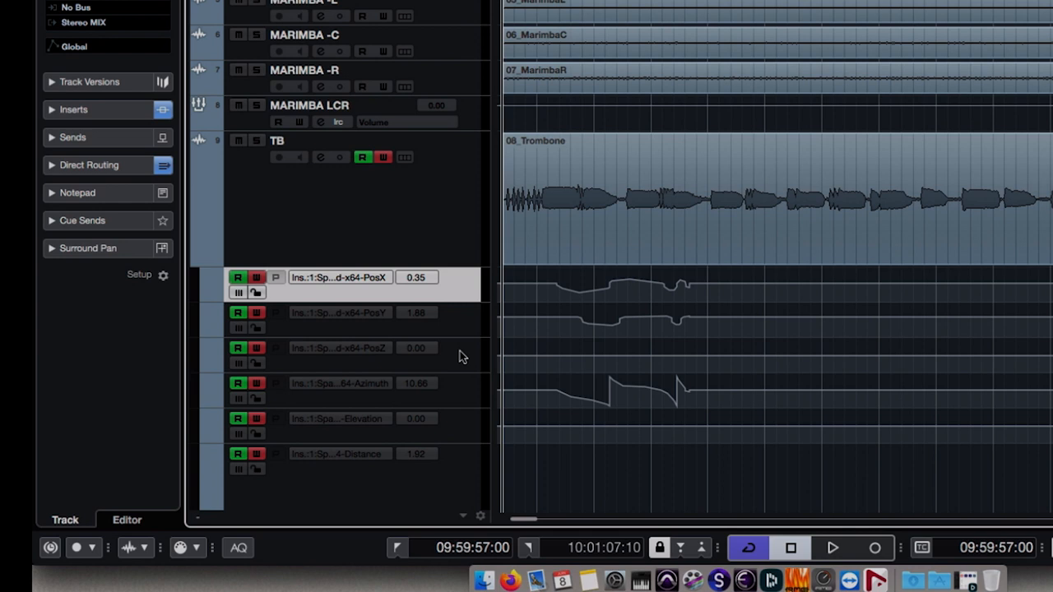
pyautogui.moveTo(461, 293)
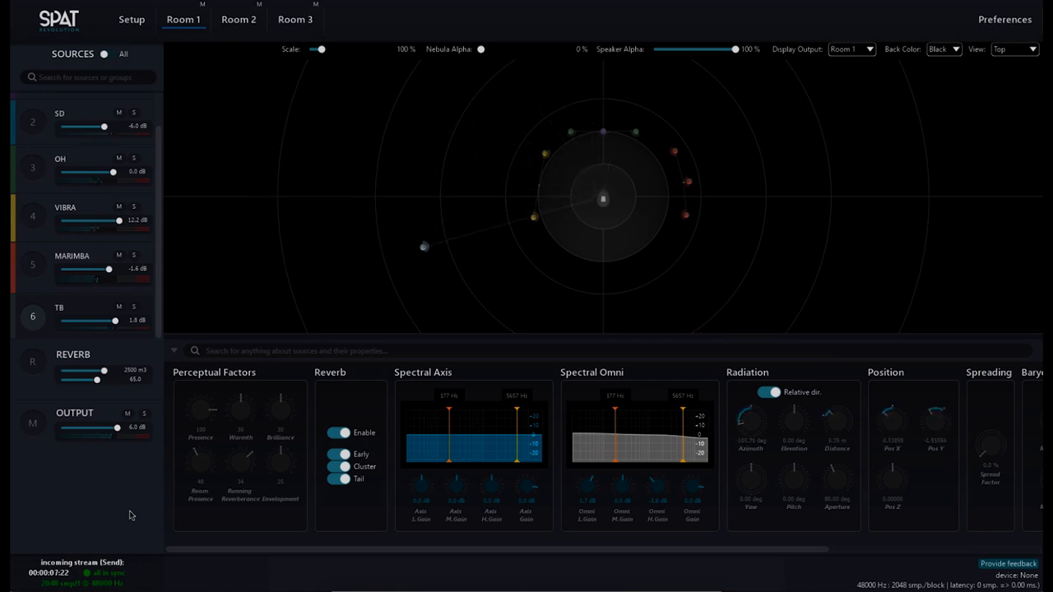
# Watch the TB source replay its path in Room 1, then return to Nuendo.
pyautogui.moveTo(422, 247); pyautogui.dragTo(770, 309)
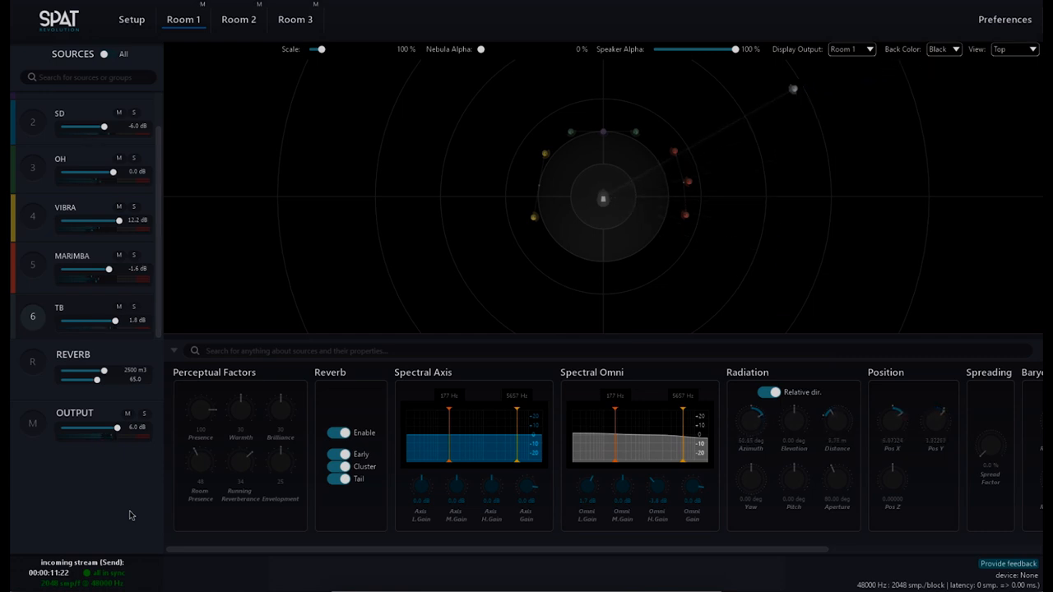
pyautogui.moveTo(793, 89); pyautogui.dragTo(635, 102)
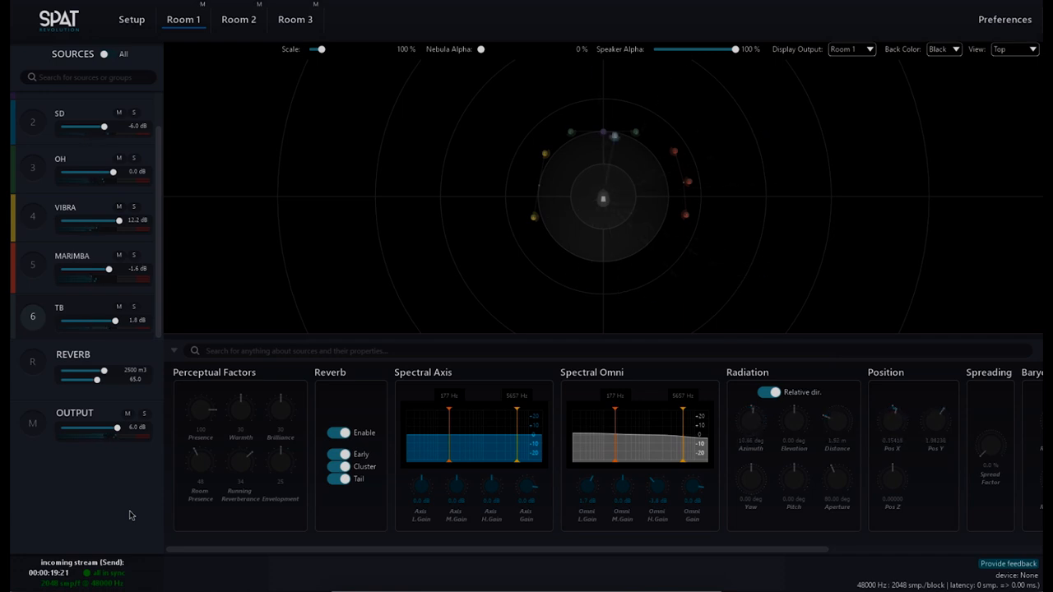
pyautogui.press('cmd+tab')
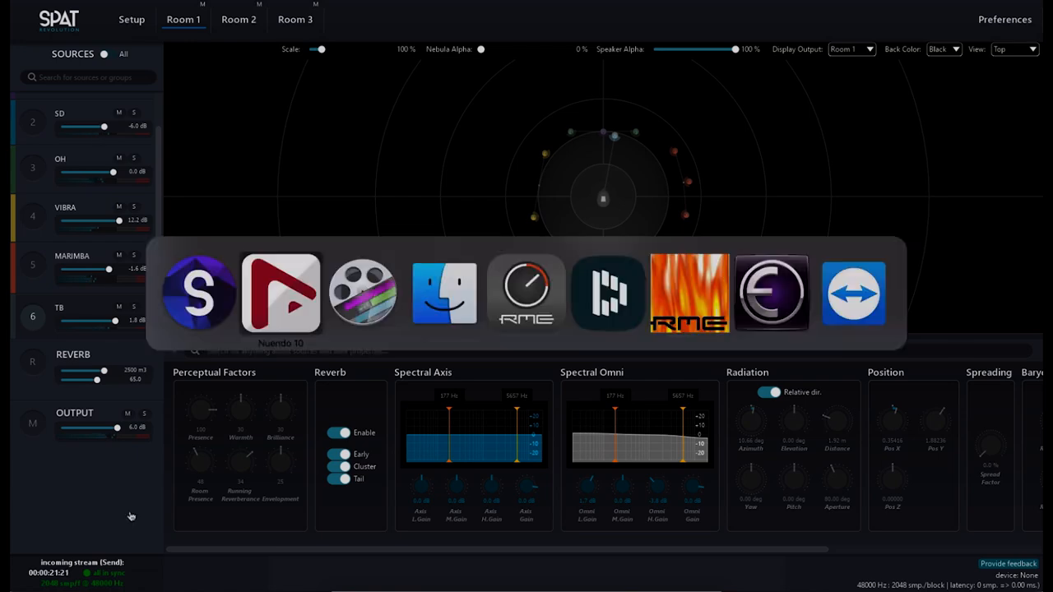
pyautogui.click(280, 293)
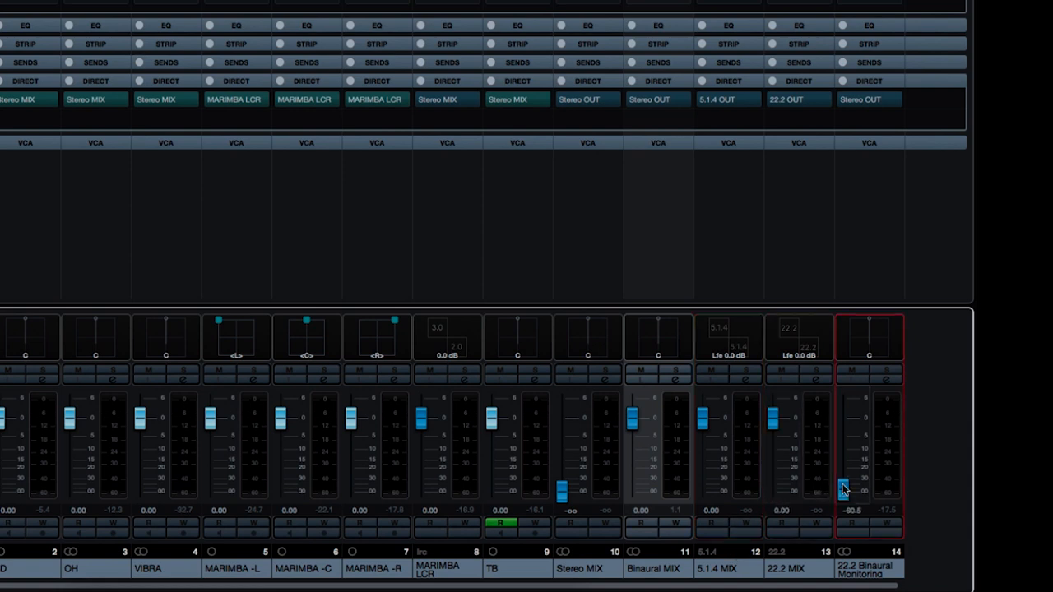
# Bring up the Export Audio Mixdown window from the File menu.
pyautogui.moveTo(842, 485); pyautogui.dragTo(842, 493)
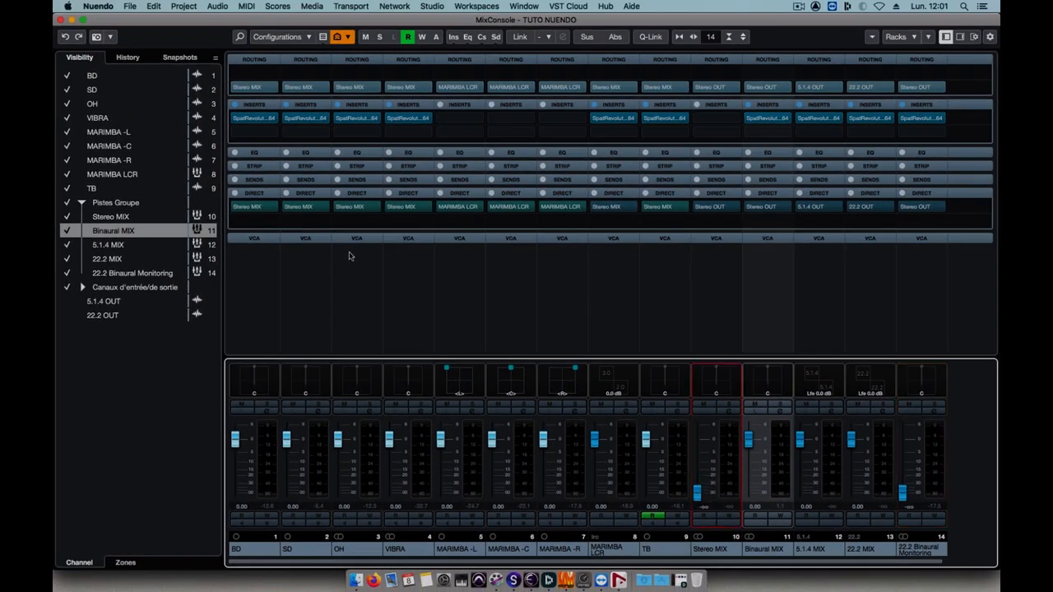
pyautogui.click(128, 6)
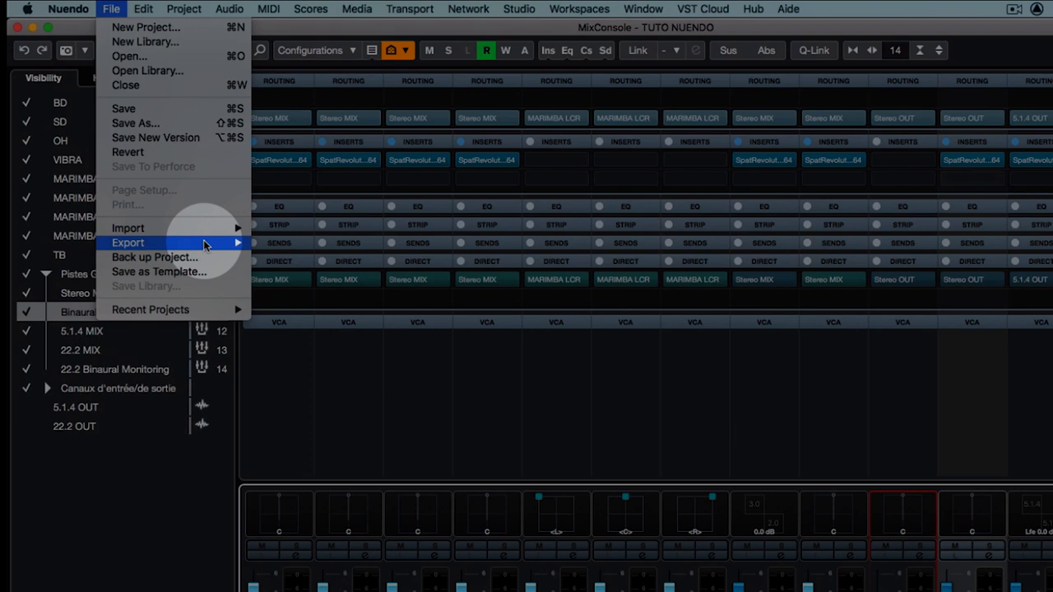
pyautogui.click(128, 241)
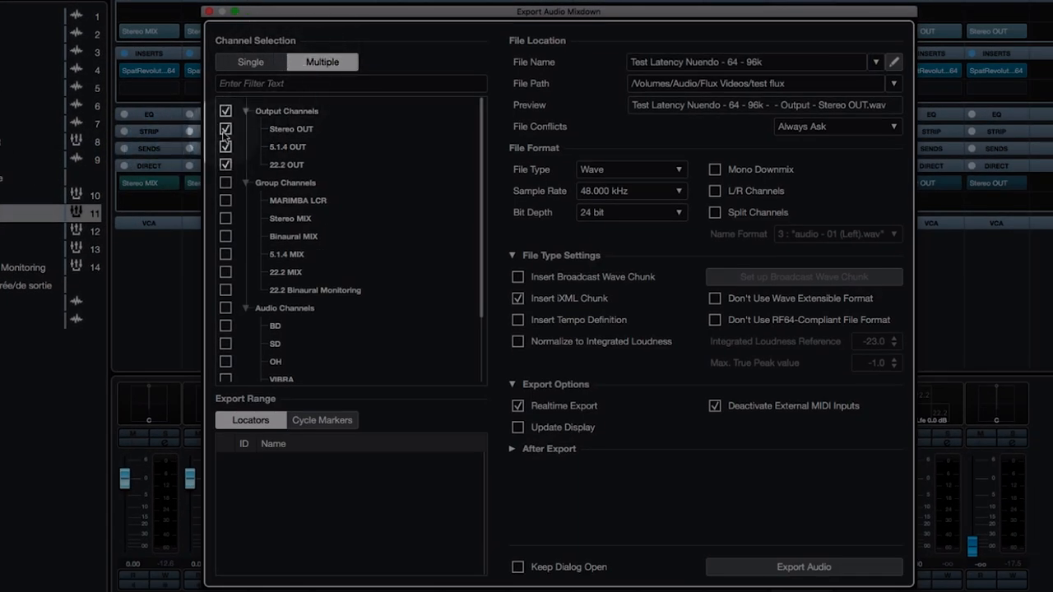
# Include 22.2 OUT with Stereo OUT and 5.1.4 OUT and enable Realtime Export.
pyautogui.click(286, 164)
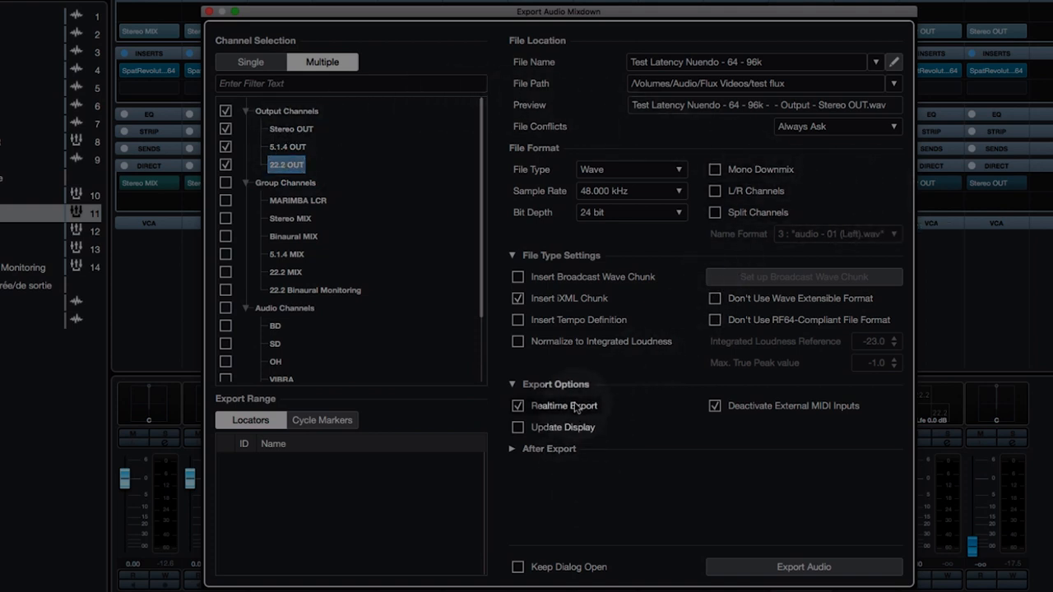
pyautogui.click(803, 566)
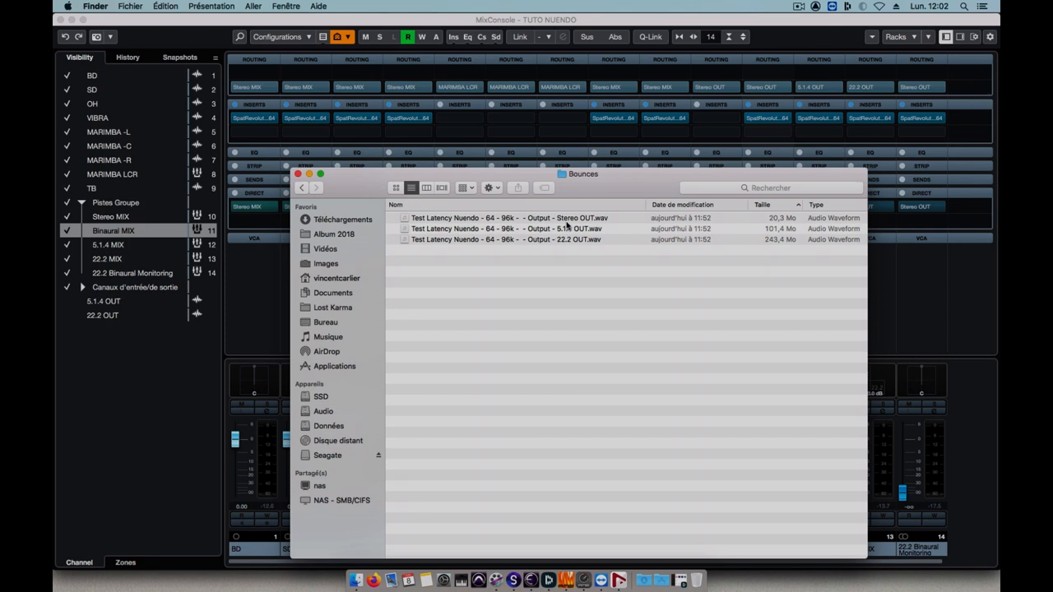
pyautogui.click(510, 217)
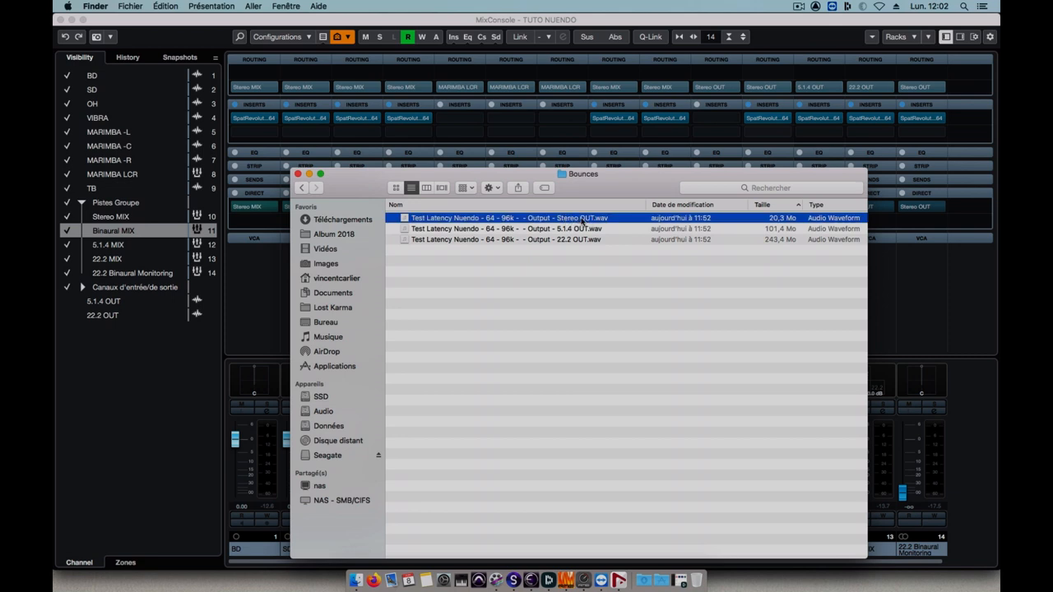
pyautogui.click(534, 228)
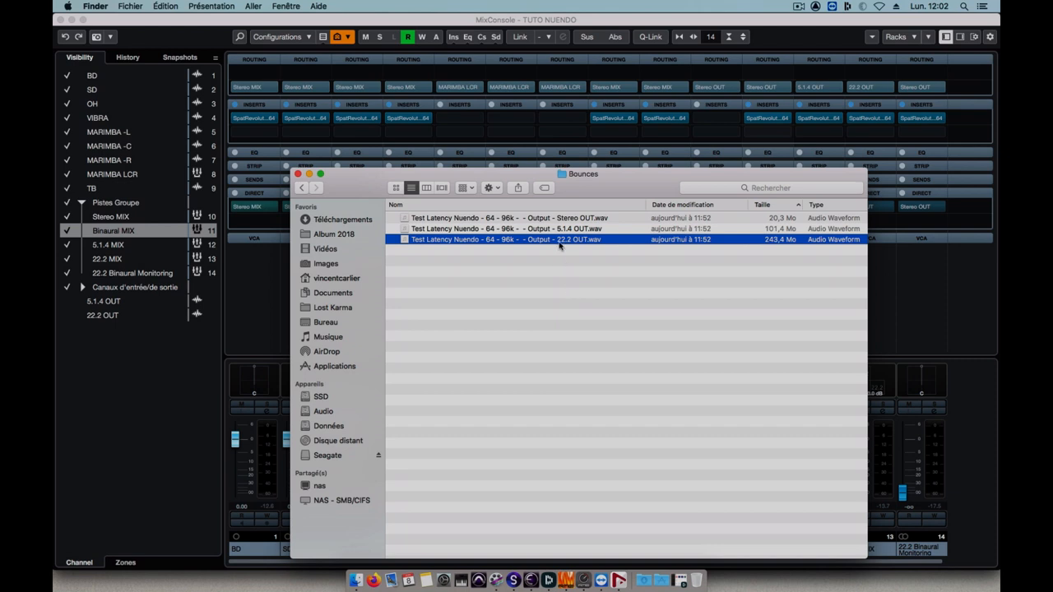
pyautogui.moveTo(556, 296)
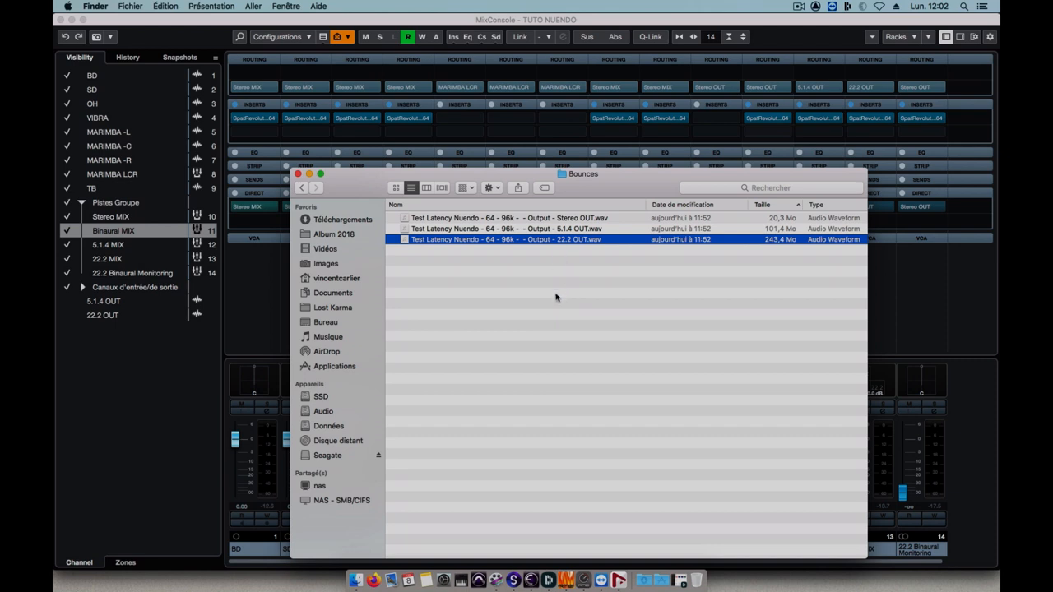